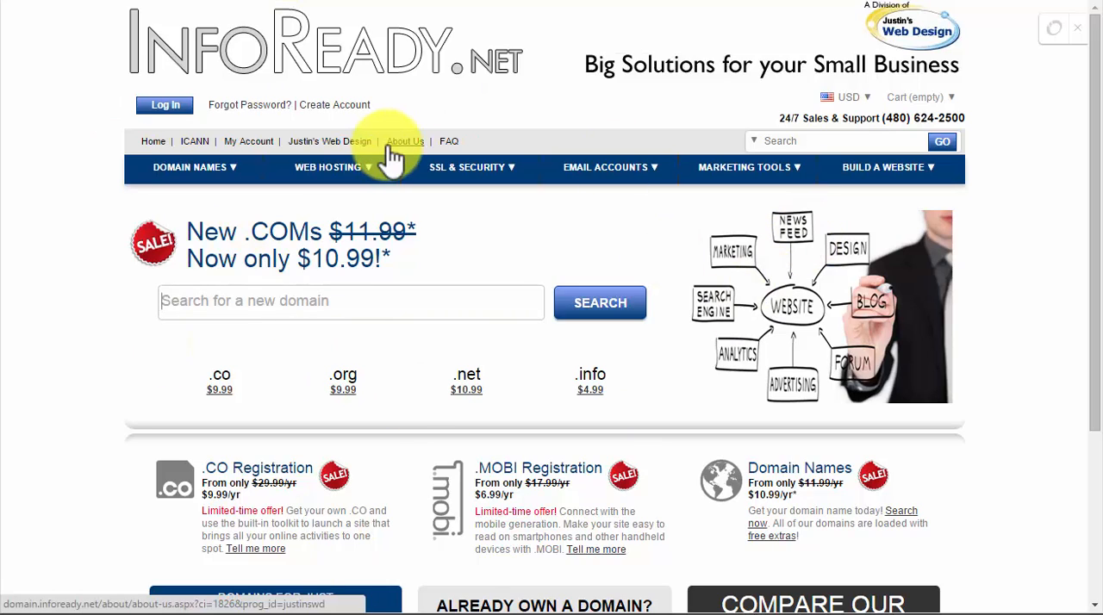
pyautogui.moveTo(600, 167)
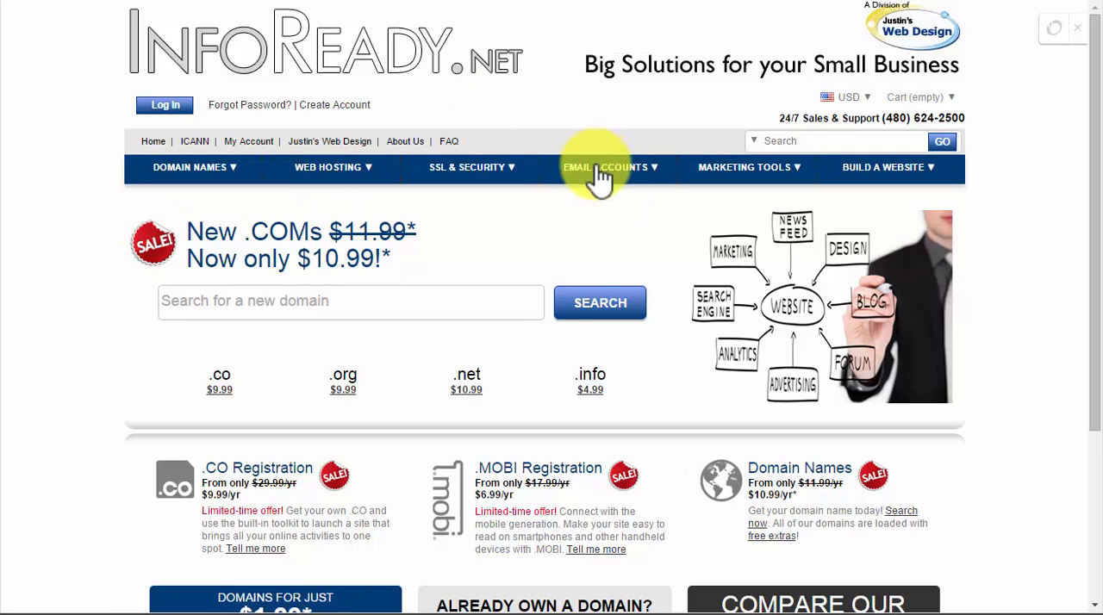
pyautogui.moveTo(991, 164)
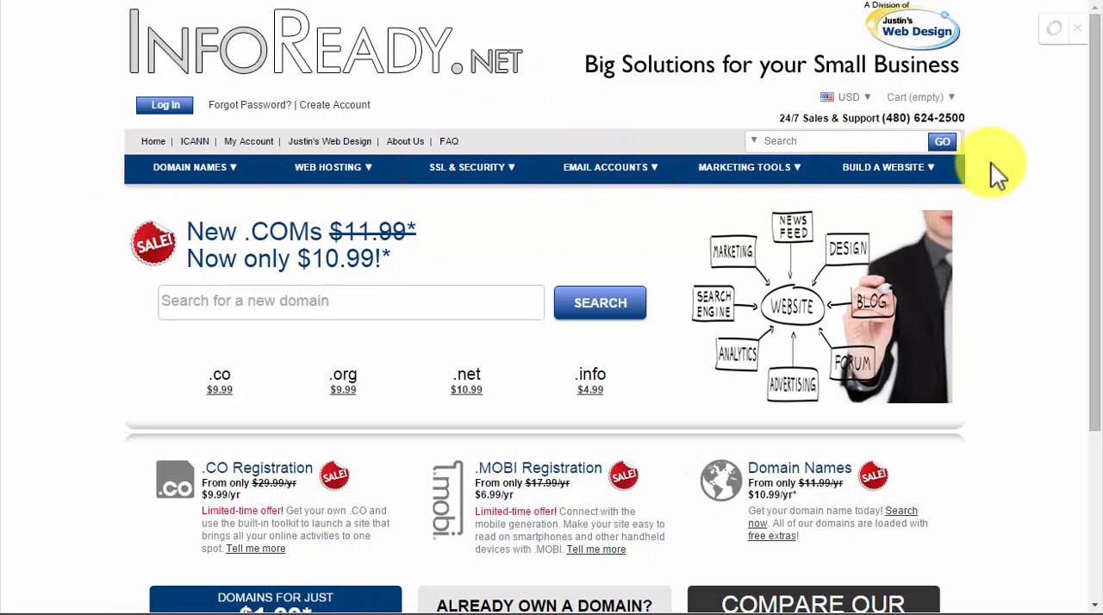
pyautogui.moveTo(431, 104)
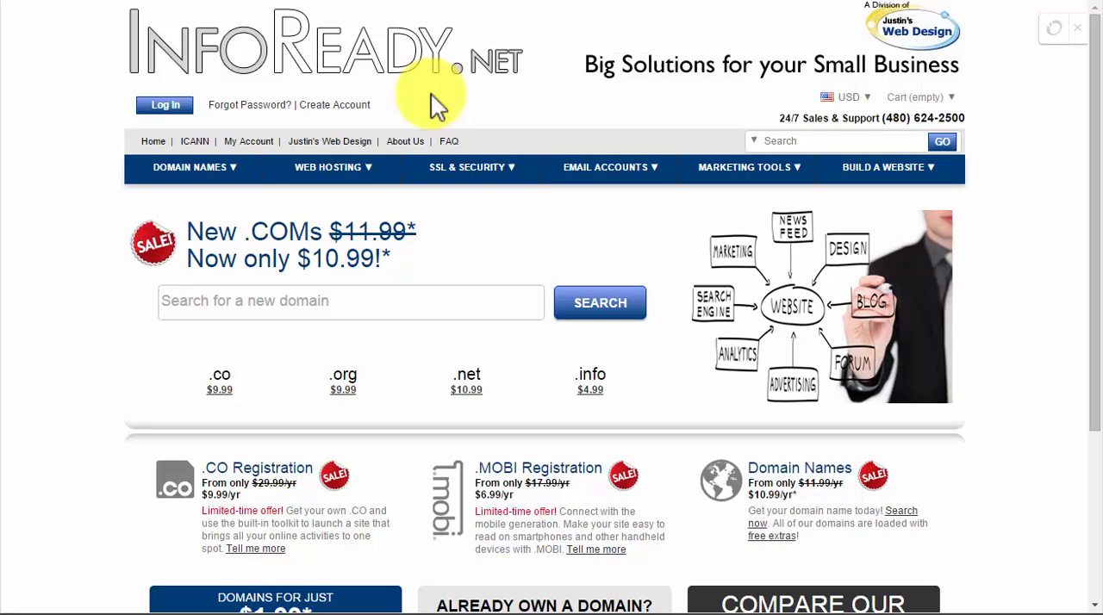
pyautogui.moveTo(569, 141)
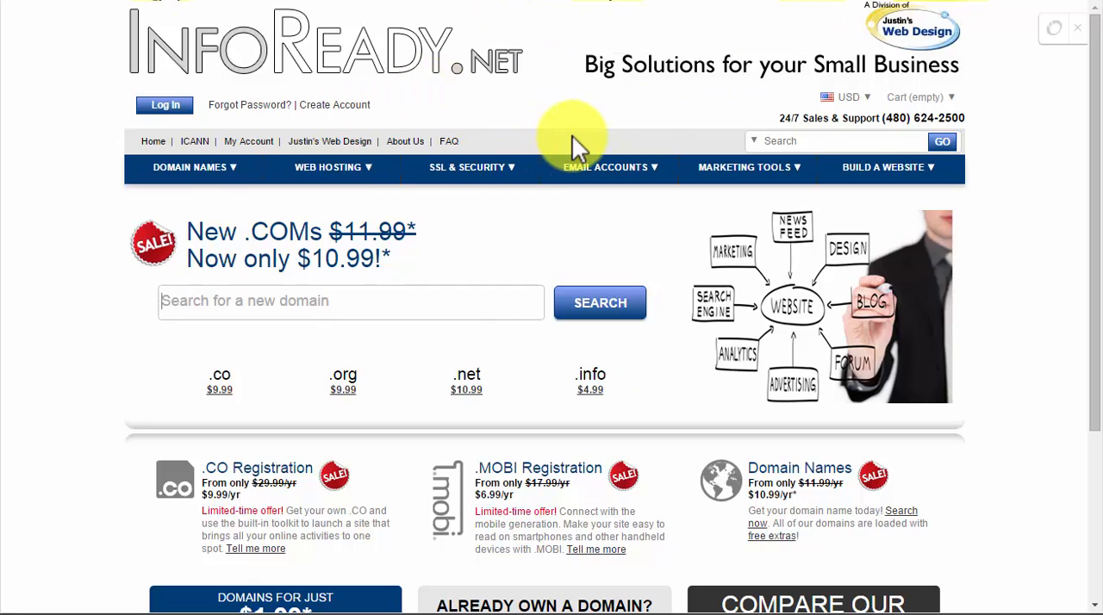
pyautogui.moveTo(617, 210)
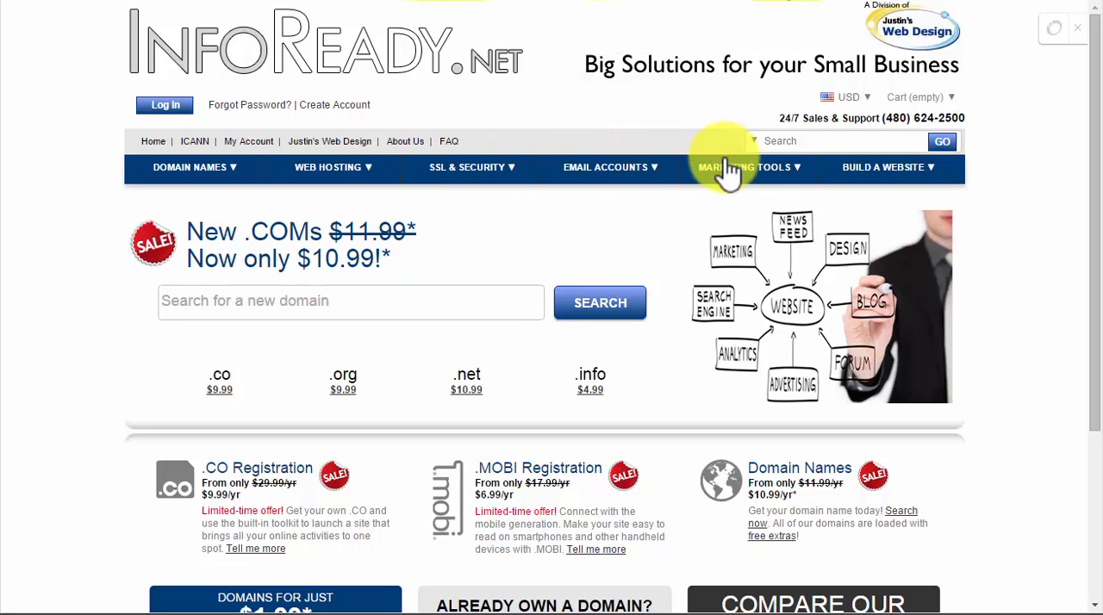
pyautogui.moveTo(710, 215)
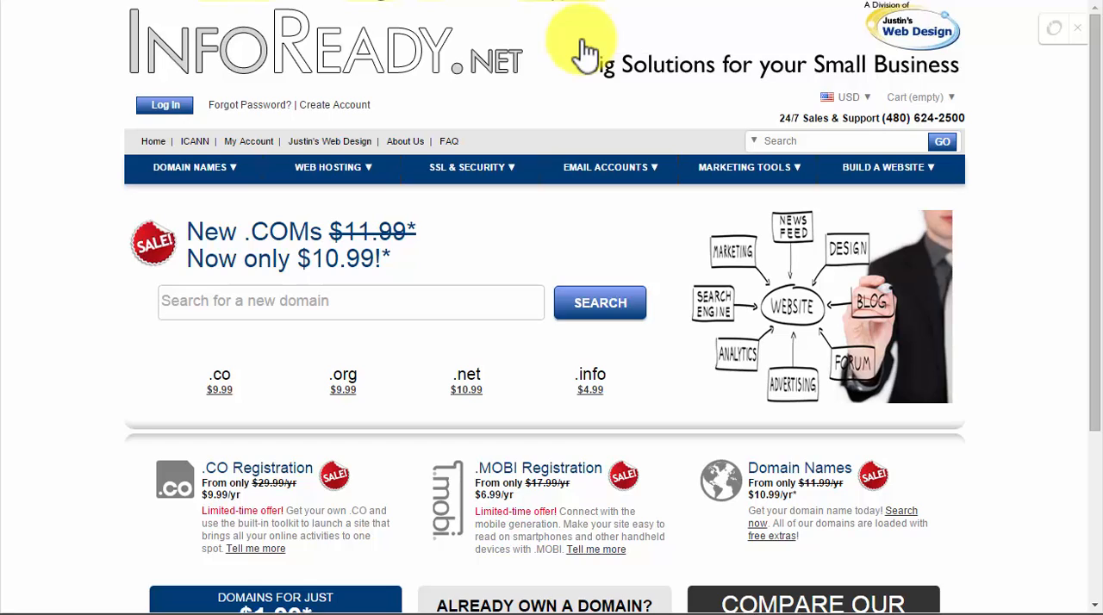
pyautogui.moveTo(603, 59)
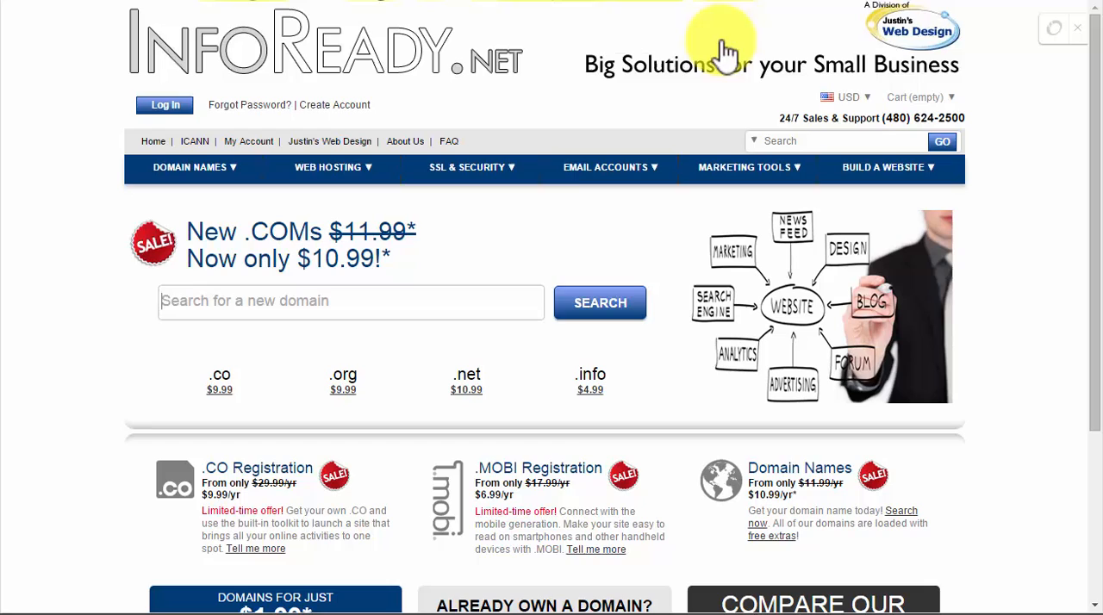
pyautogui.moveTo(723, 121)
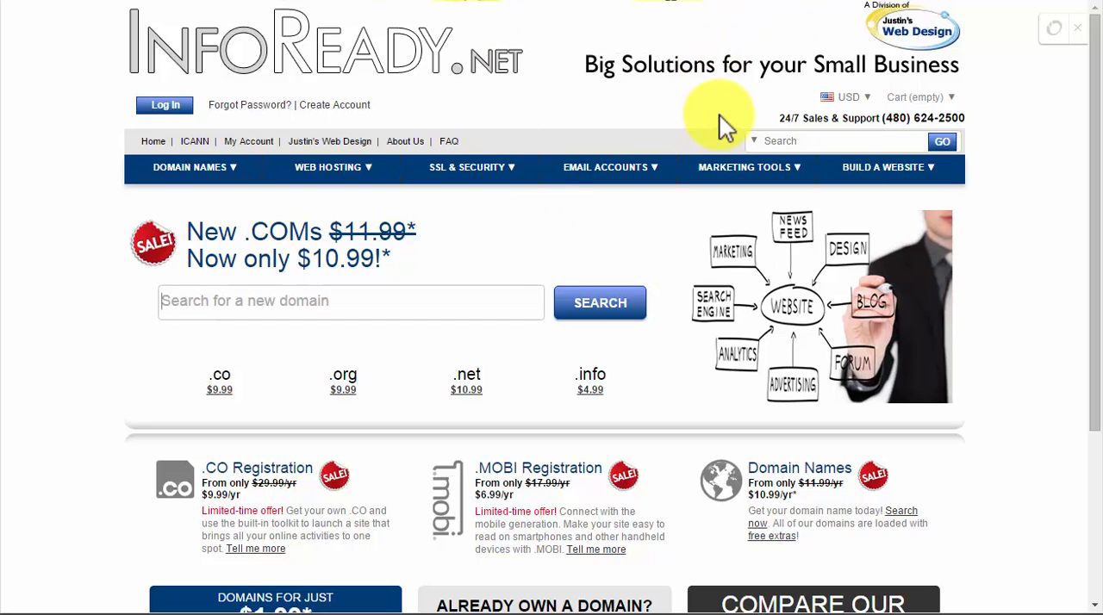
pyautogui.moveTo(733, 121)
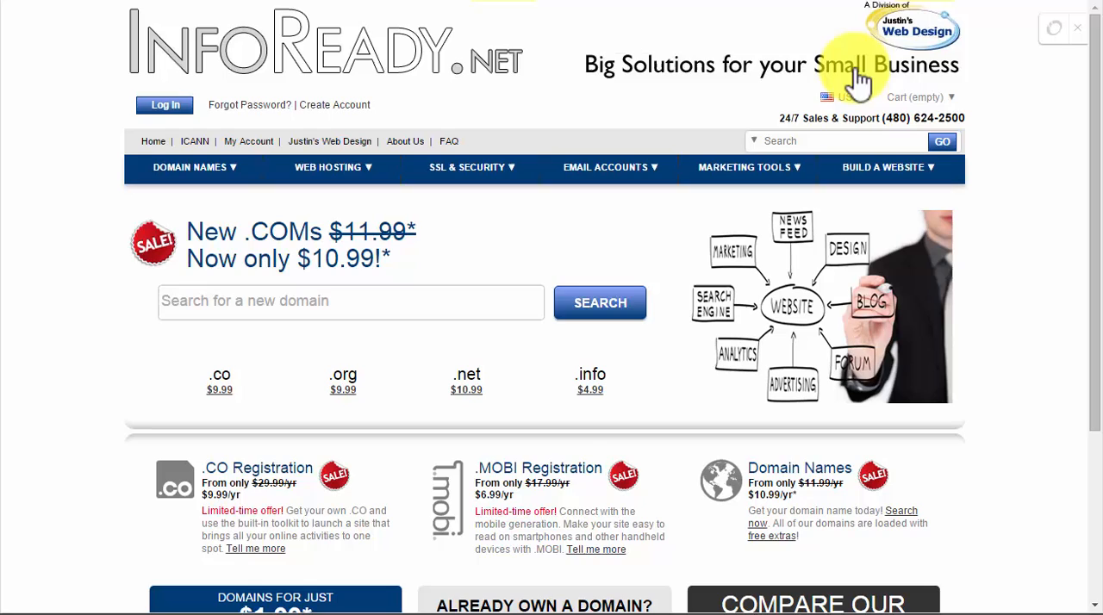
pyautogui.moveTo(845, 32)
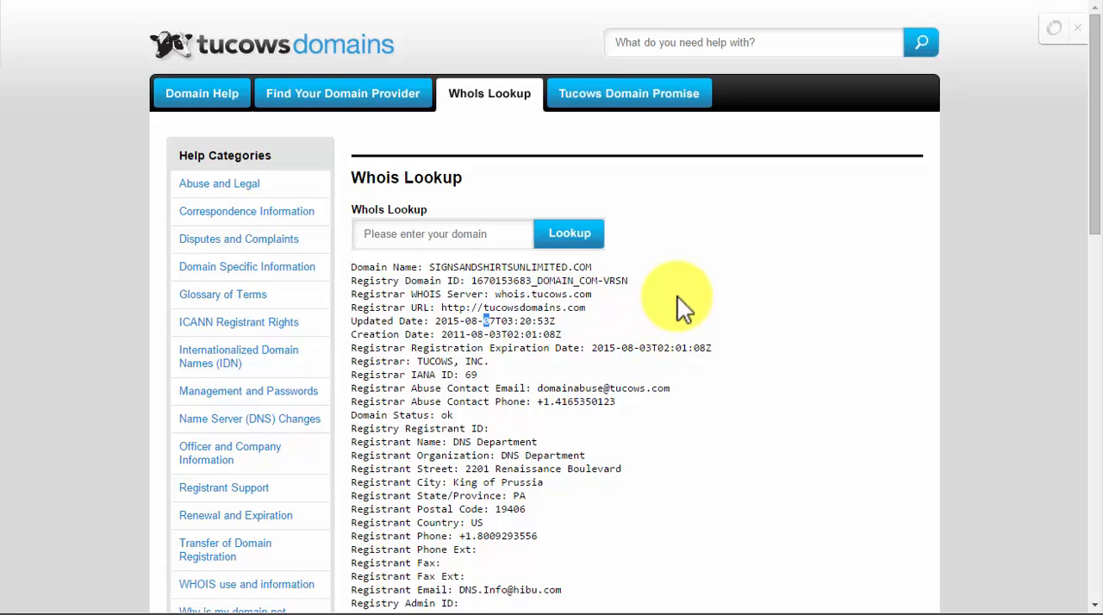
# - Highlight the Registrar Registration Expiration Date 2015-06-03 in the Whois record for SIGNSANDSHIRTSUNLIMITED.COM
pyautogui.moveTo(619, 349); pyautogui.dragTo(706, 348)
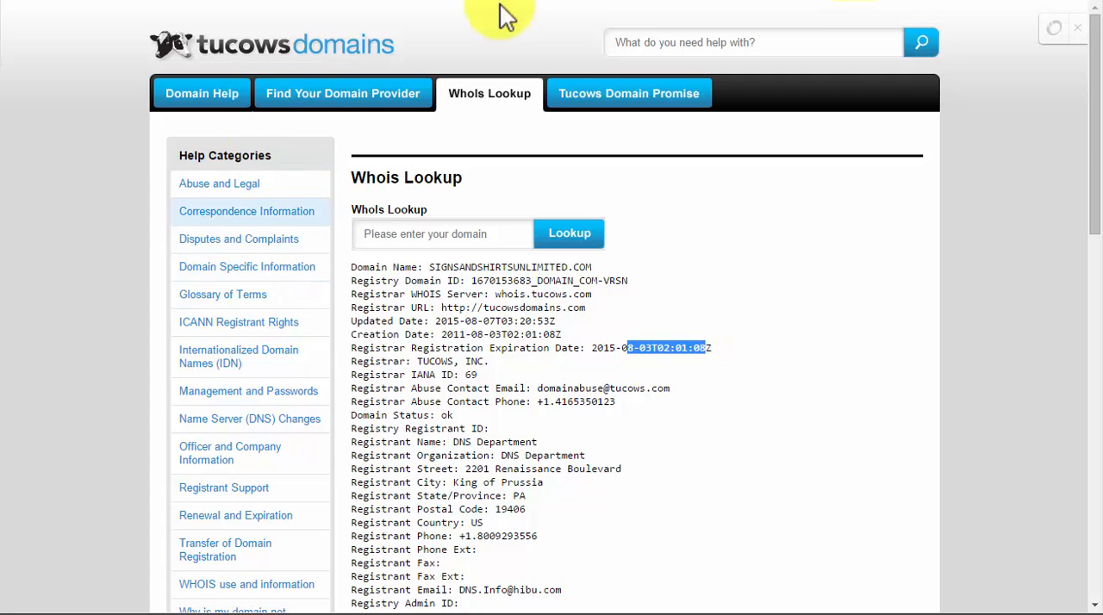
pyautogui.moveTo(741, 300)
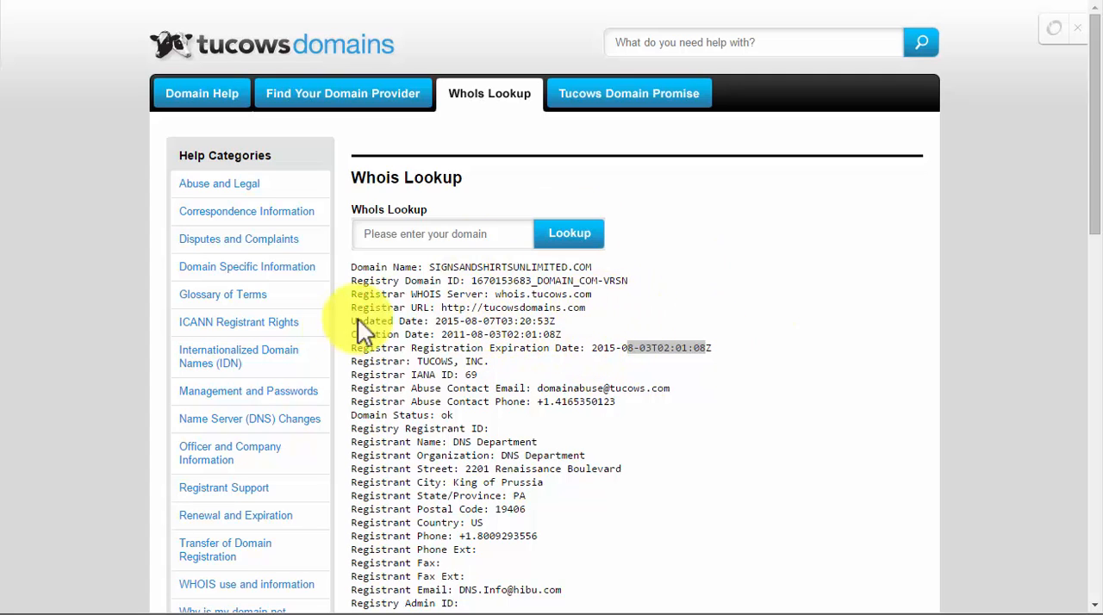
pyautogui.moveTo(762, 274)
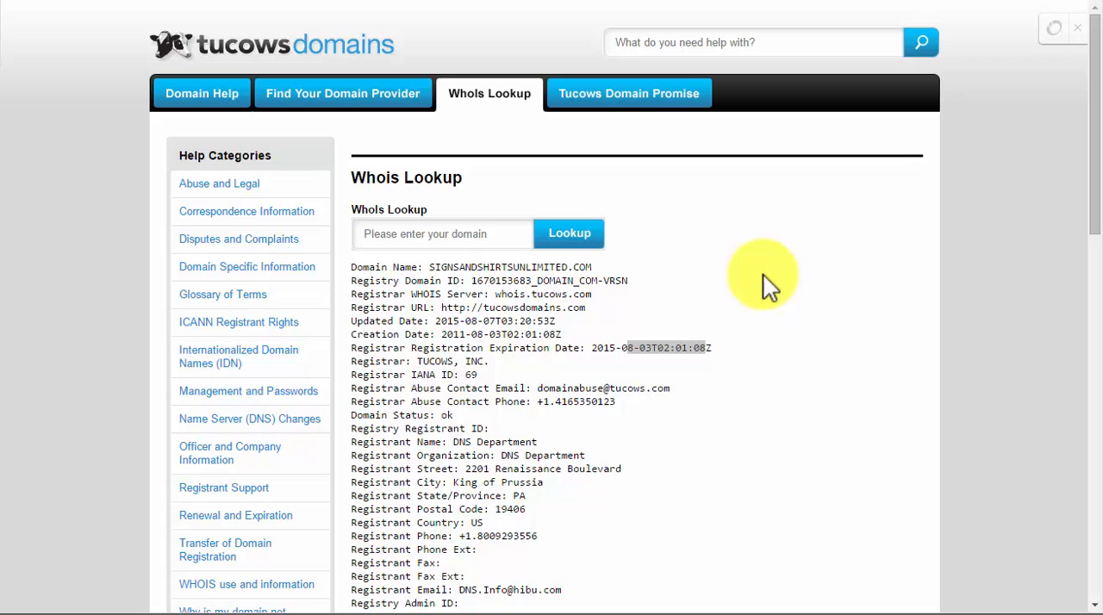
pyautogui.moveTo(759, 279)
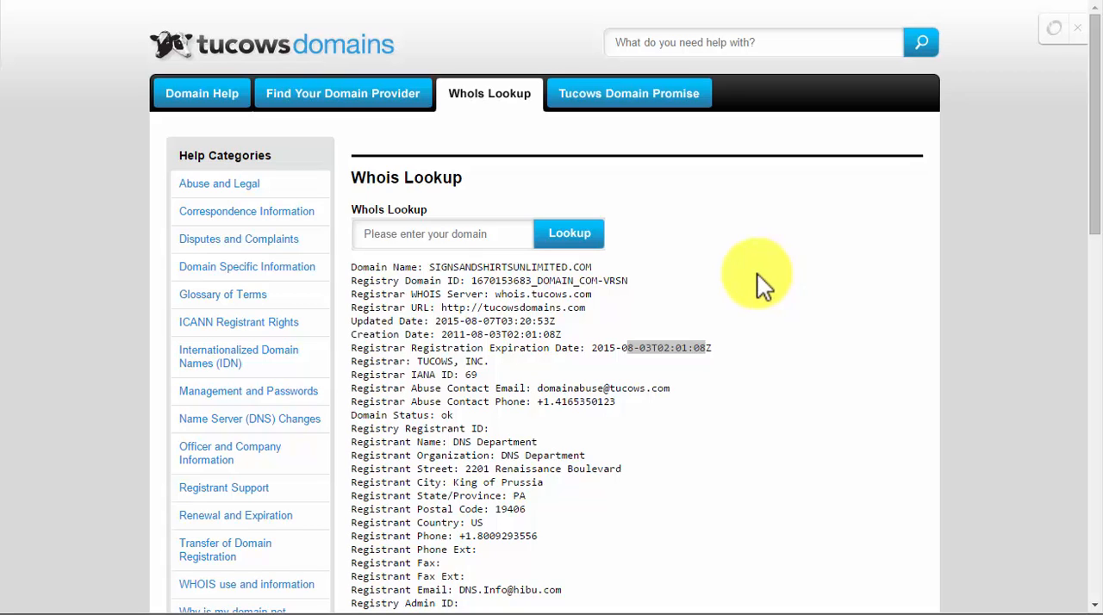
pyautogui.moveTo(741, 297)
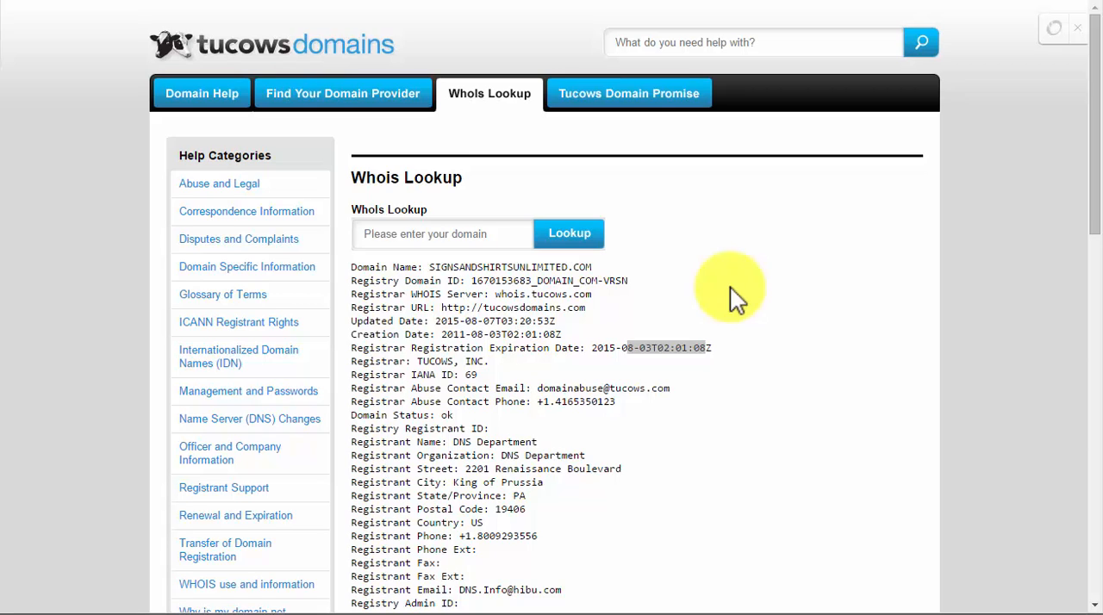
pyautogui.moveTo(629, 276)
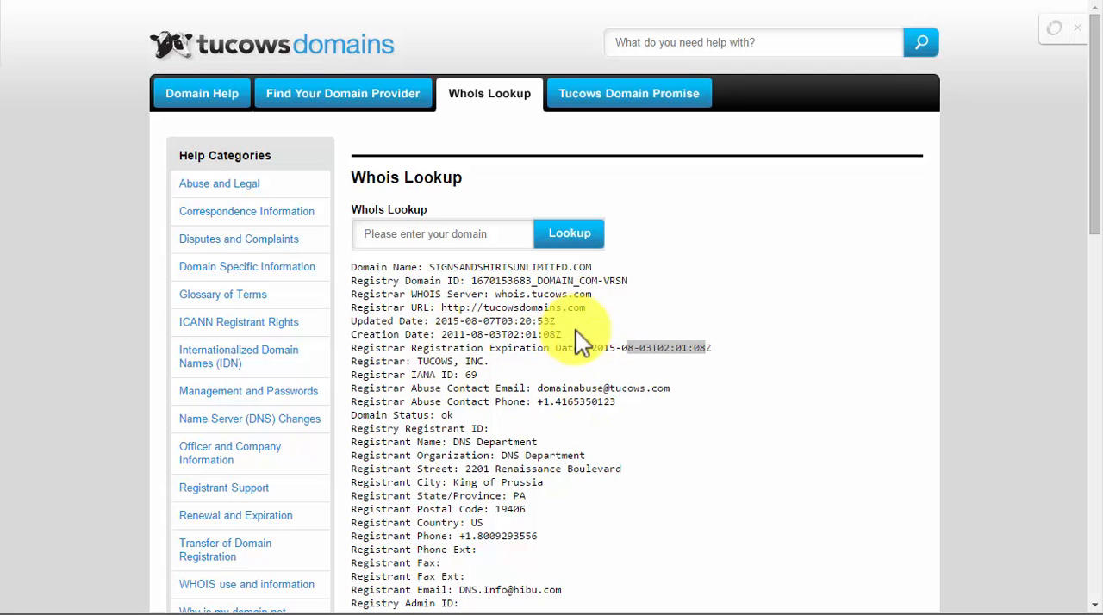
pyautogui.moveTo(603, 273)
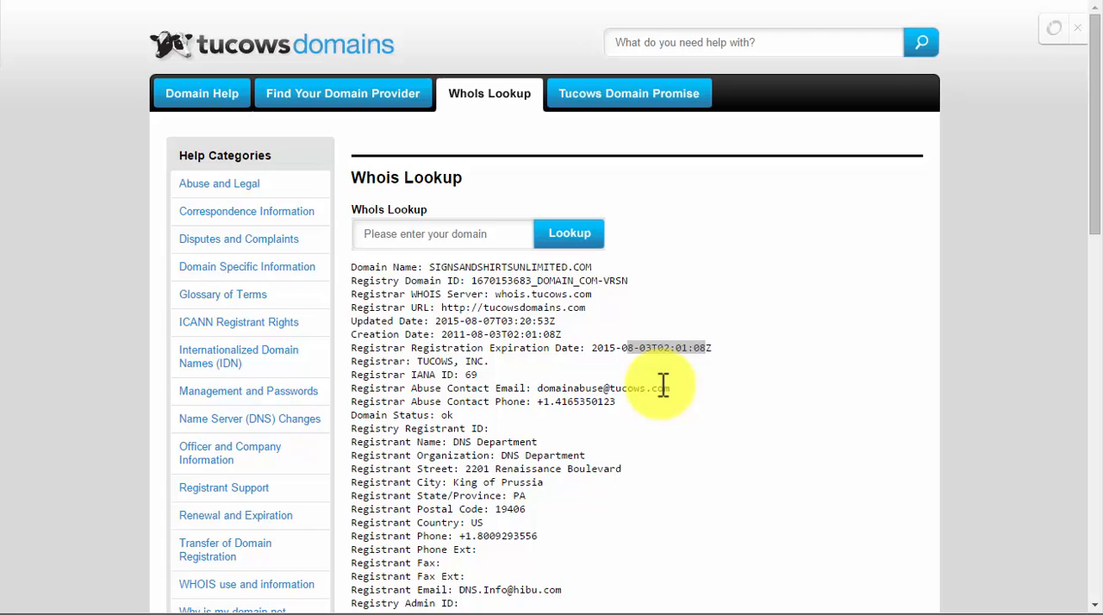
pyautogui.moveTo(910, 220)
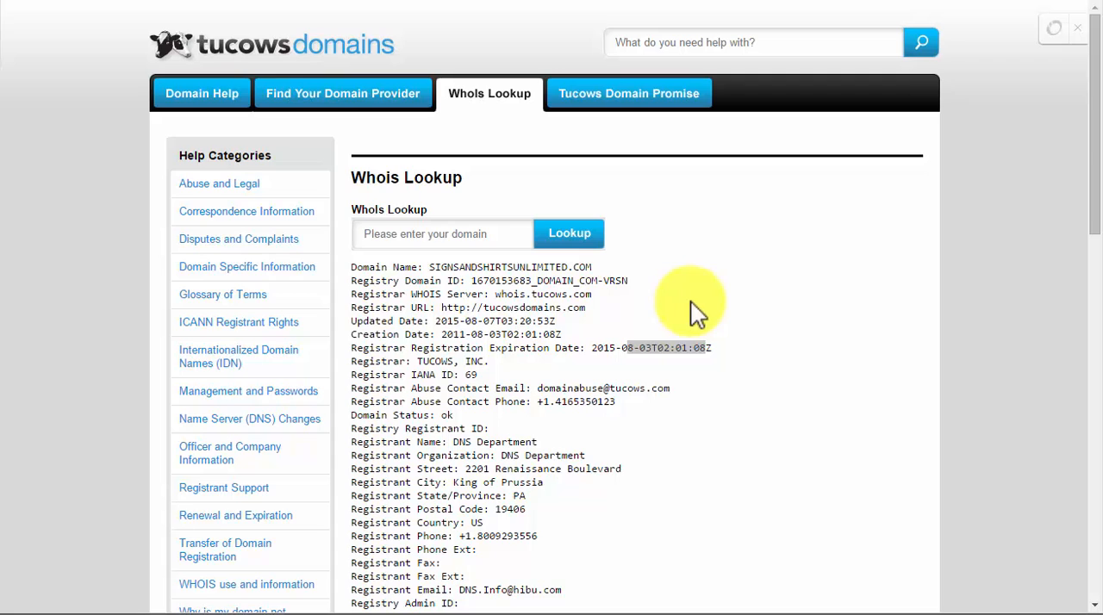
pyautogui.moveTo(669, 379)
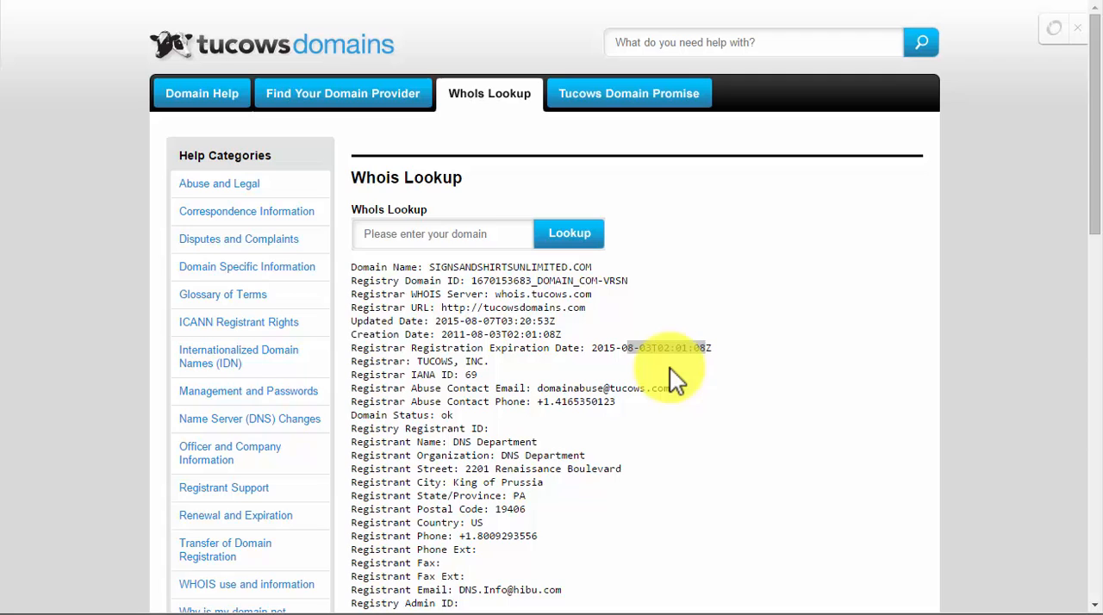
pyautogui.moveTo(517, 268)
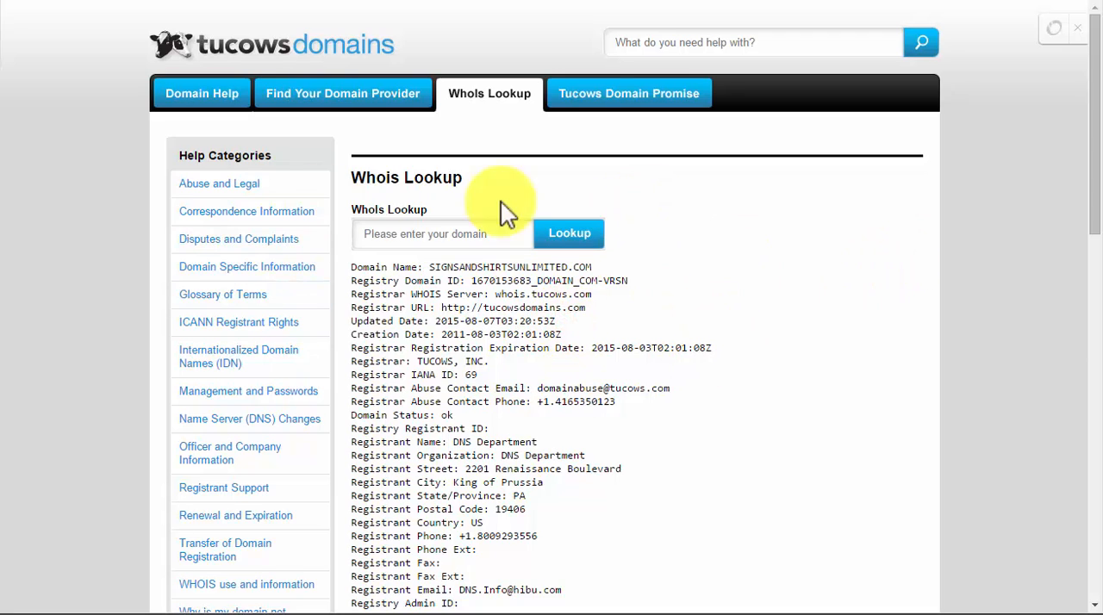
pyautogui.moveTo(740, 268)
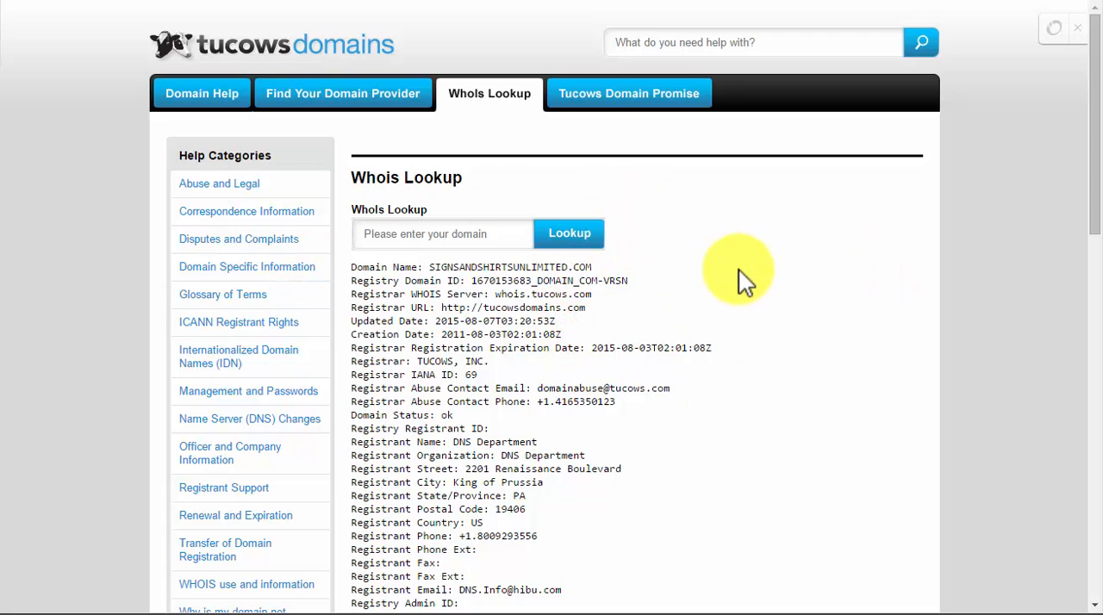
pyautogui.moveTo(681, 245)
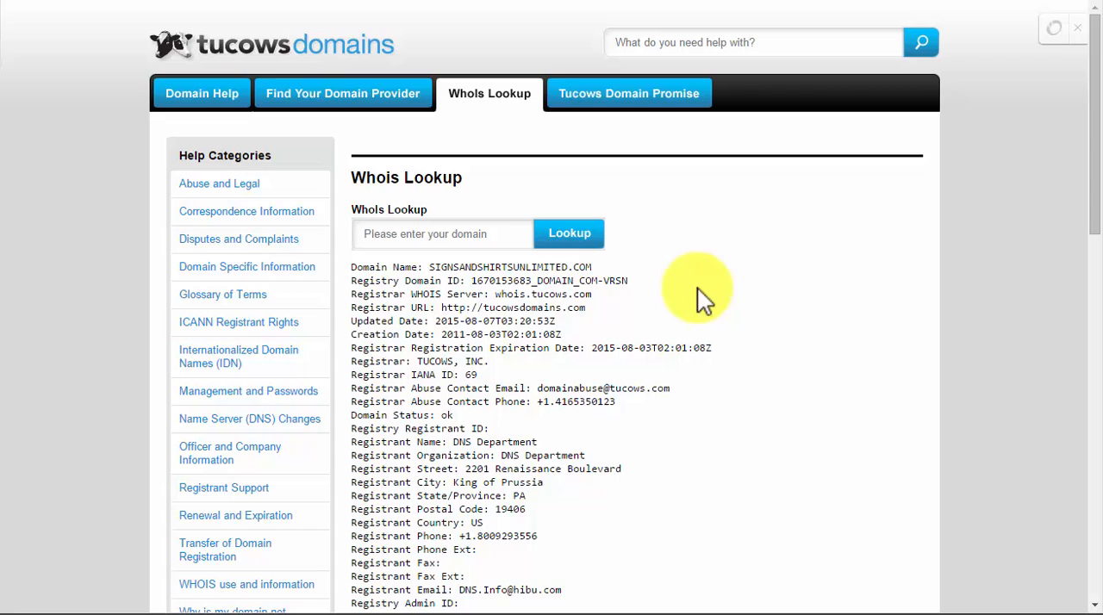
pyautogui.moveTo(745, 388)
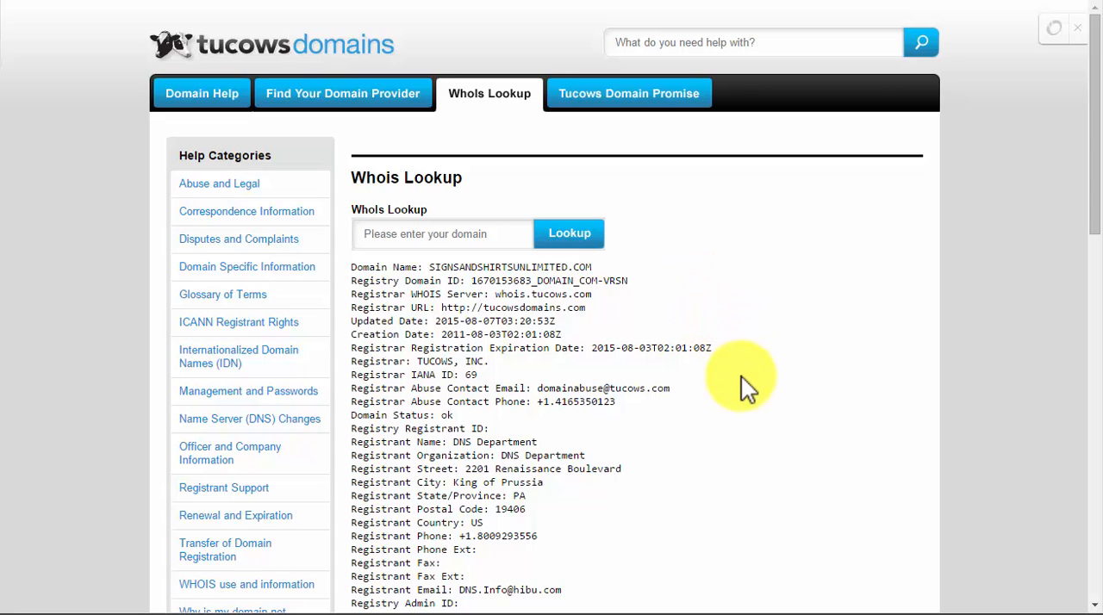
pyautogui.scroll(-3)
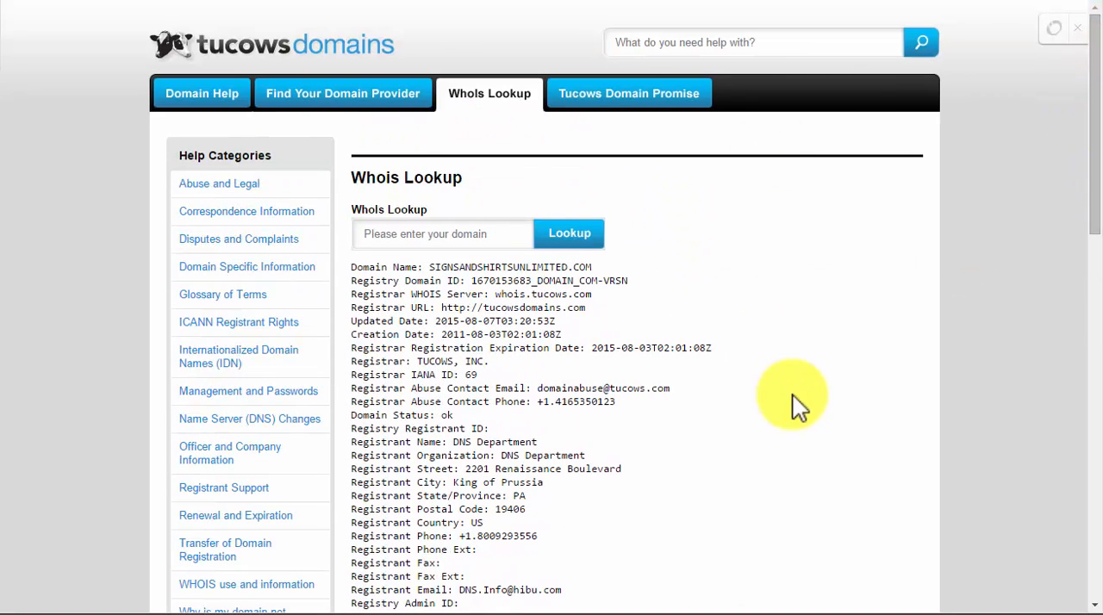
pyautogui.moveTo(802, 383)
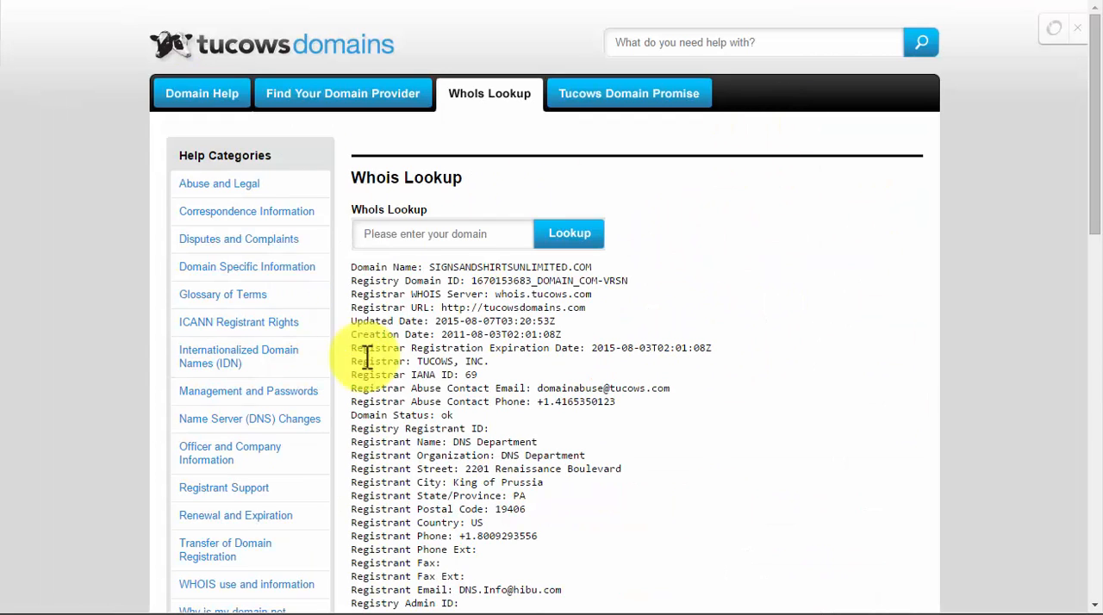
pyautogui.moveTo(663, 279)
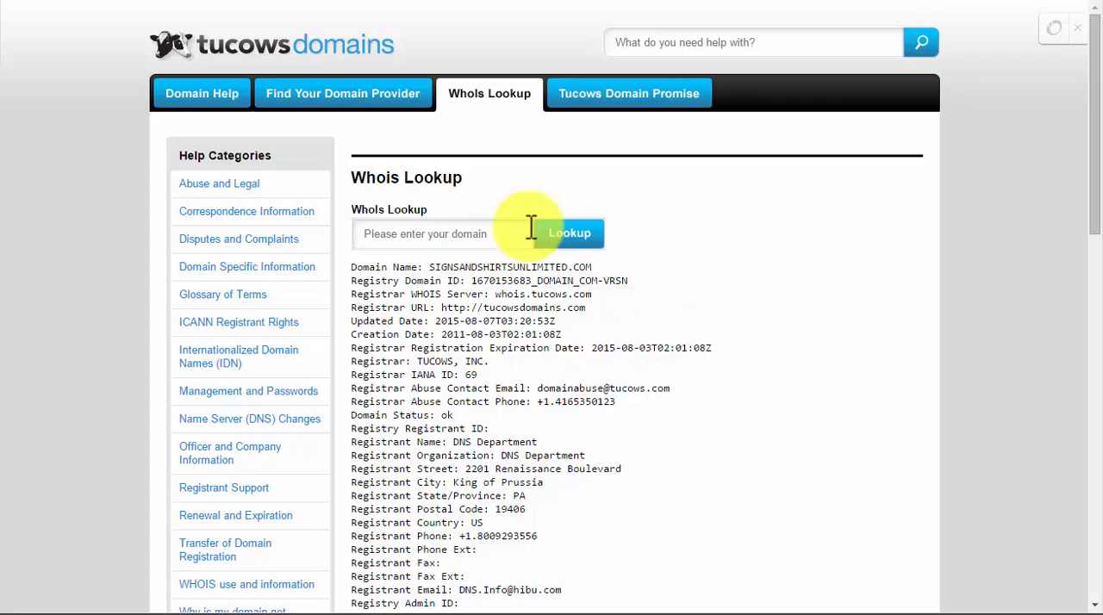
pyautogui.moveTo(843, 36)
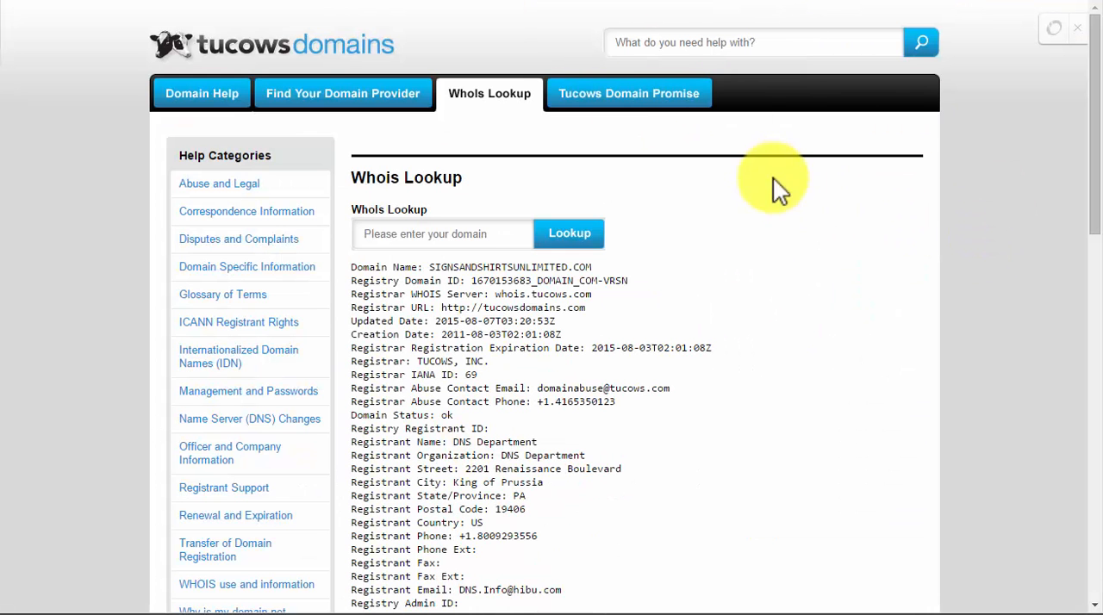
pyautogui.moveTo(673, 262)
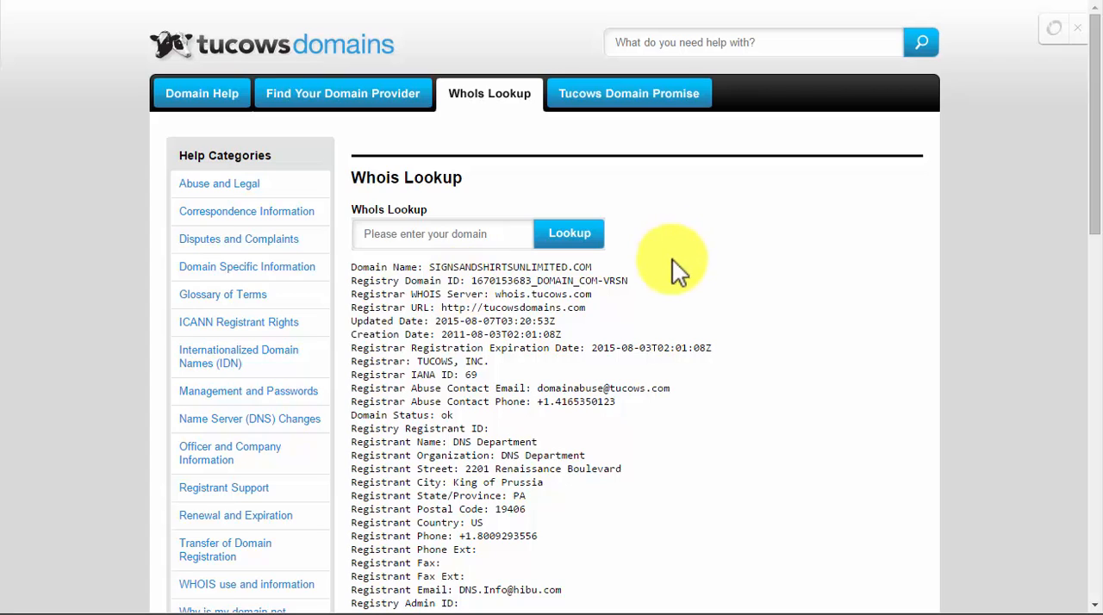
pyautogui.moveTo(944, 34)
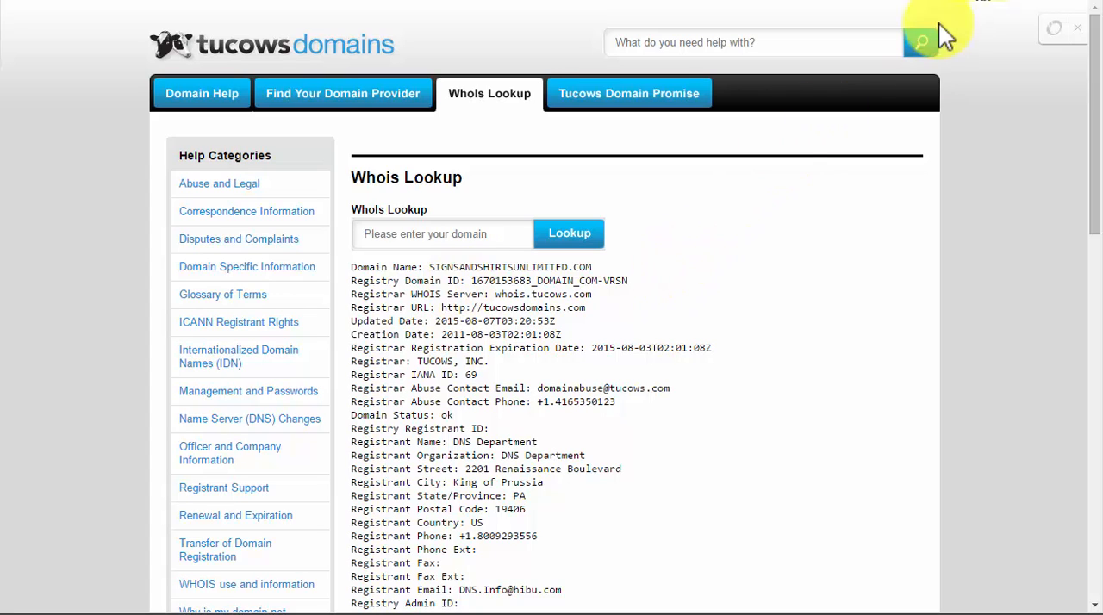
pyautogui.moveTo(869, 245)
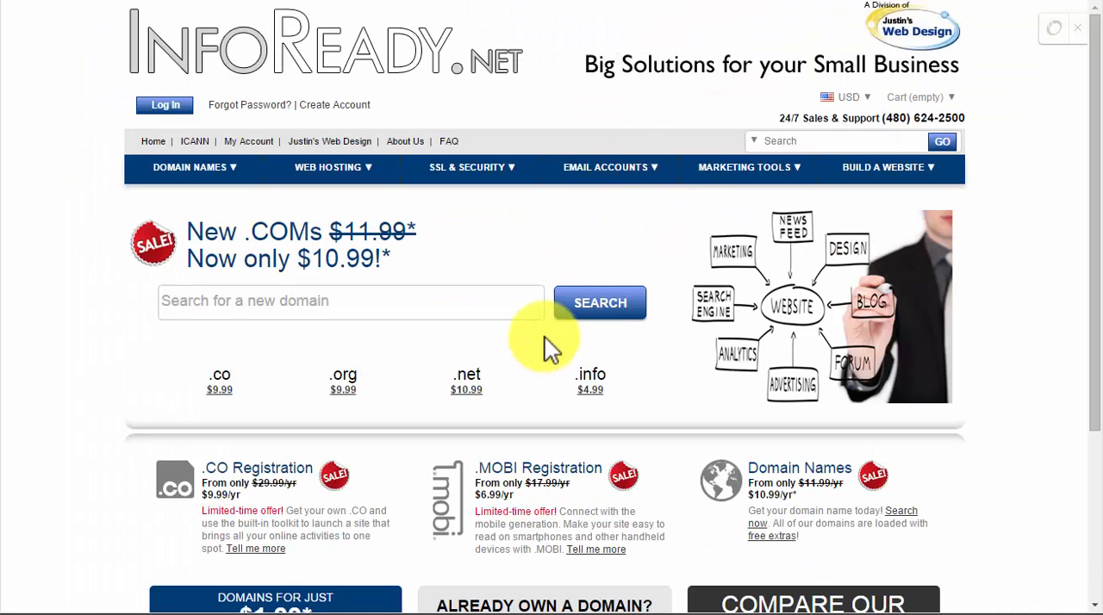
pyautogui.moveTo(310, 14)
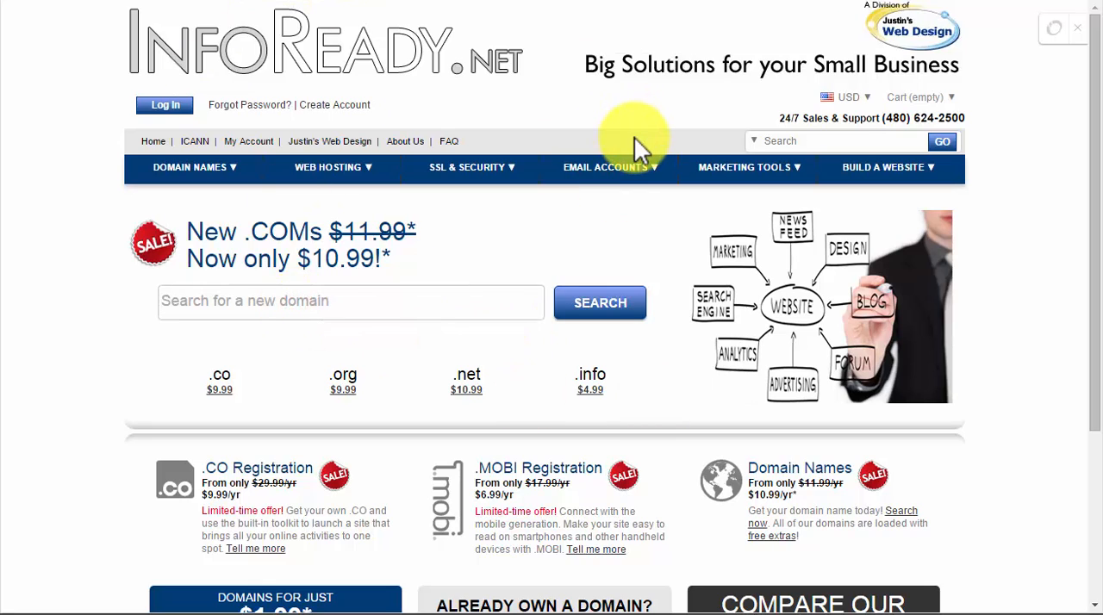
pyautogui.moveTo(750, 268)
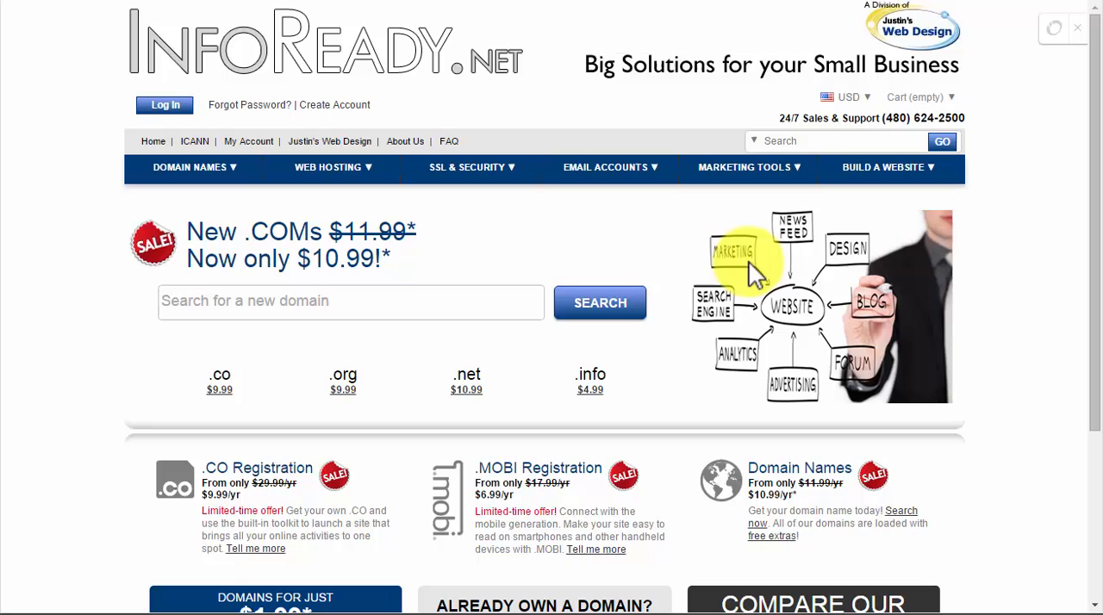
pyautogui.moveTo(745, 272)
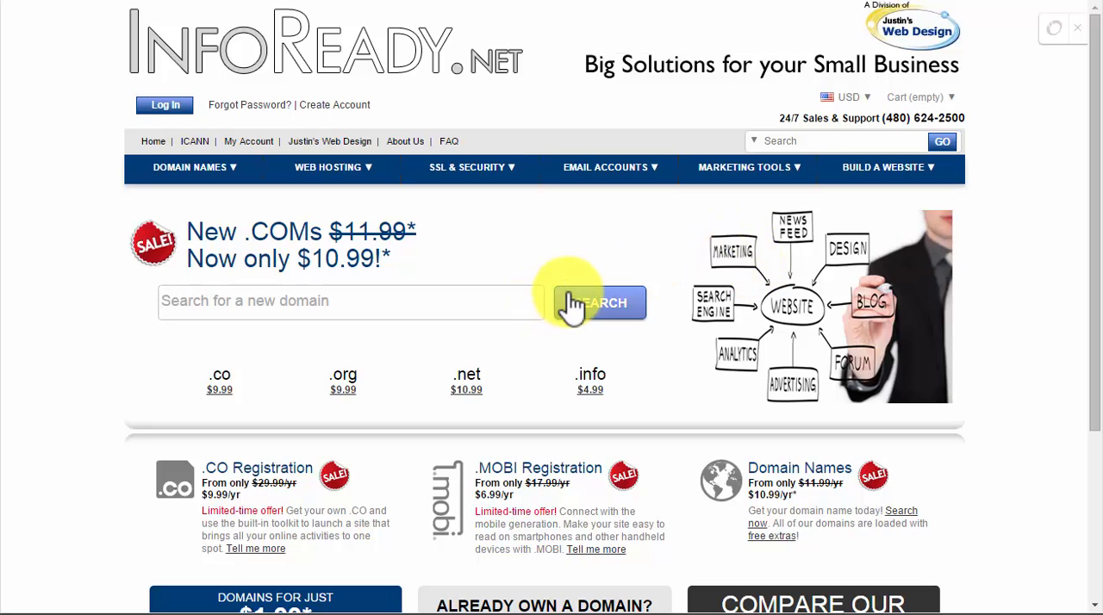
# - Search InfoReady for signsandshirtsunlimited.com to check its availability
pyautogui.write('signs')
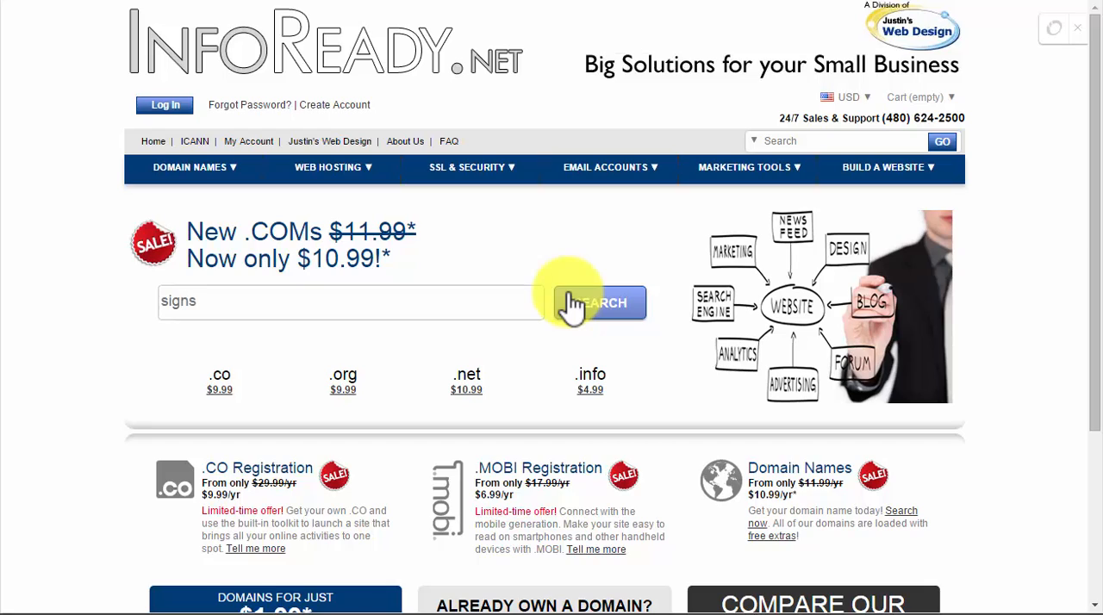
pyautogui.write('ands')
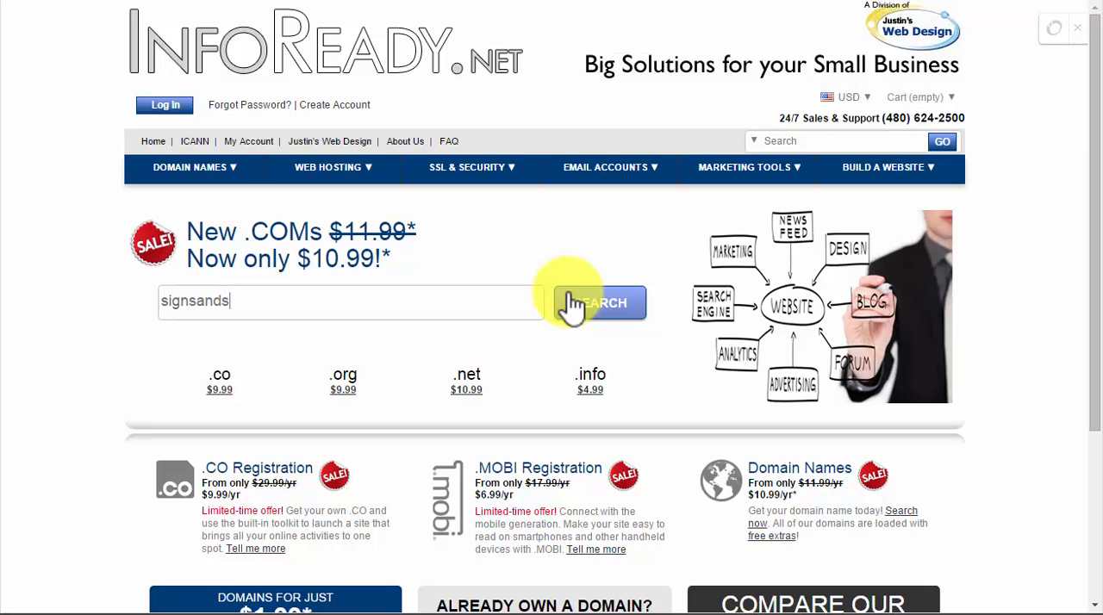
pyautogui.write('hirtsunlimi')
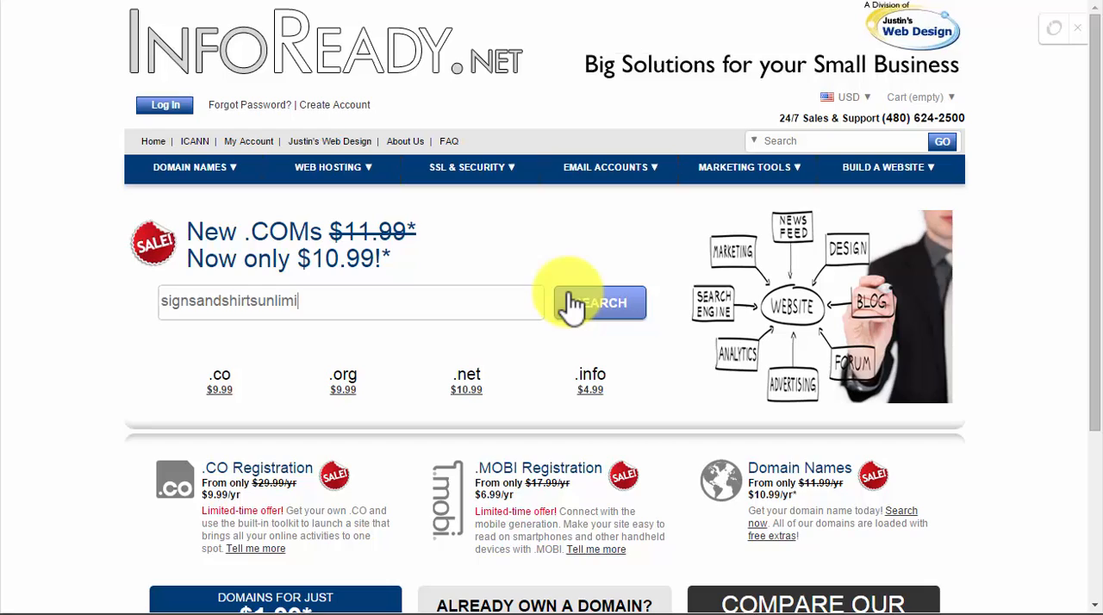
pyautogui.write('ted')
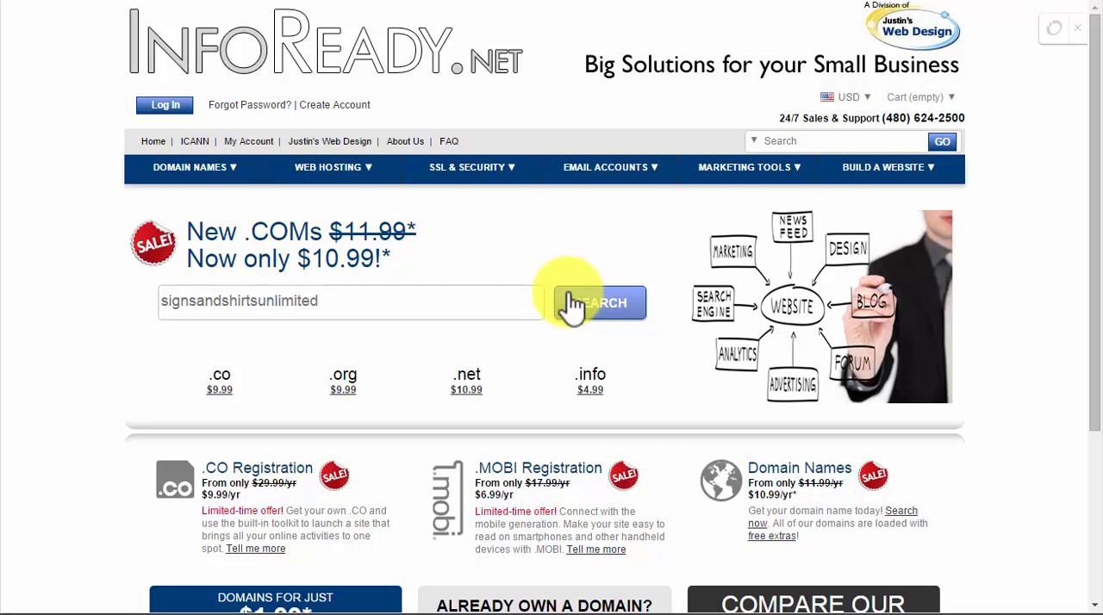
pyautogui.write('.com')
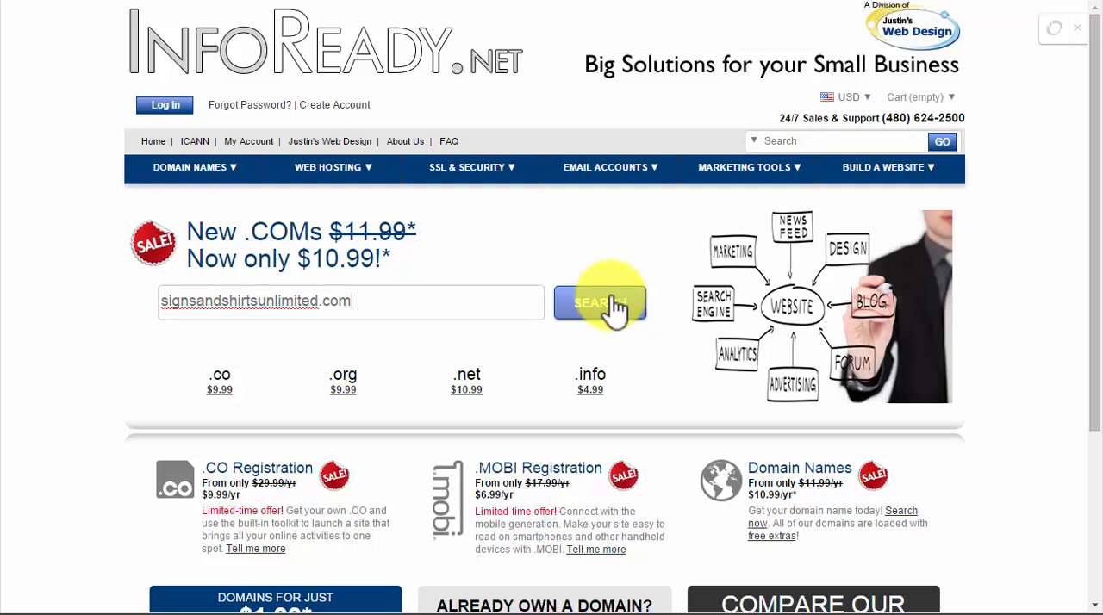
pyautogui.click(600, 304)
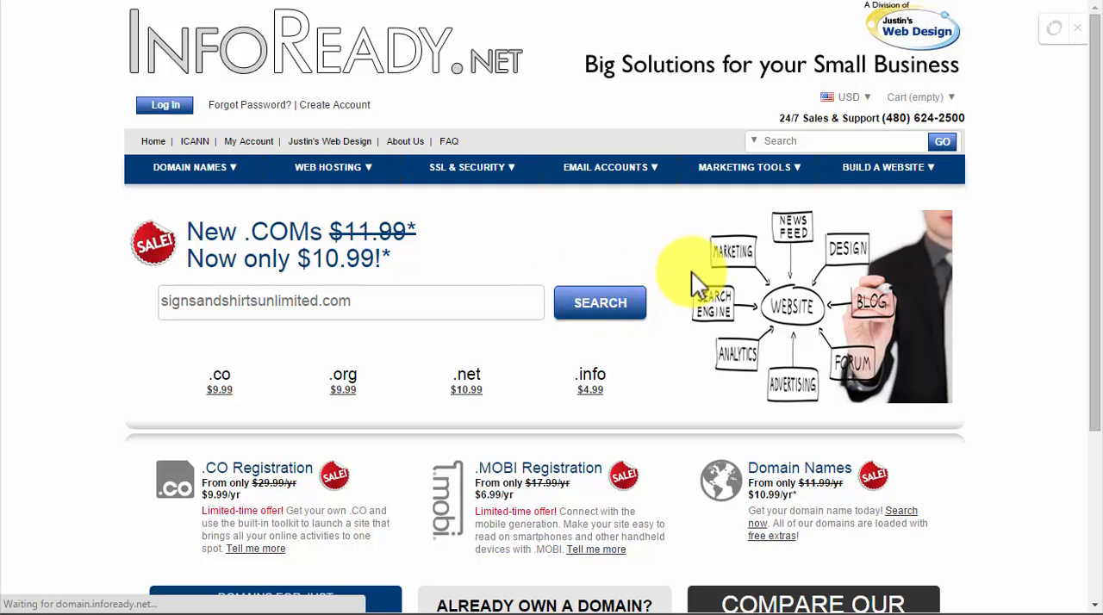
# - Load the results reporting signsandshirtsunlimited.com not available, with alternatives like the .net at $10.99
pyautogui.click(600, 304)
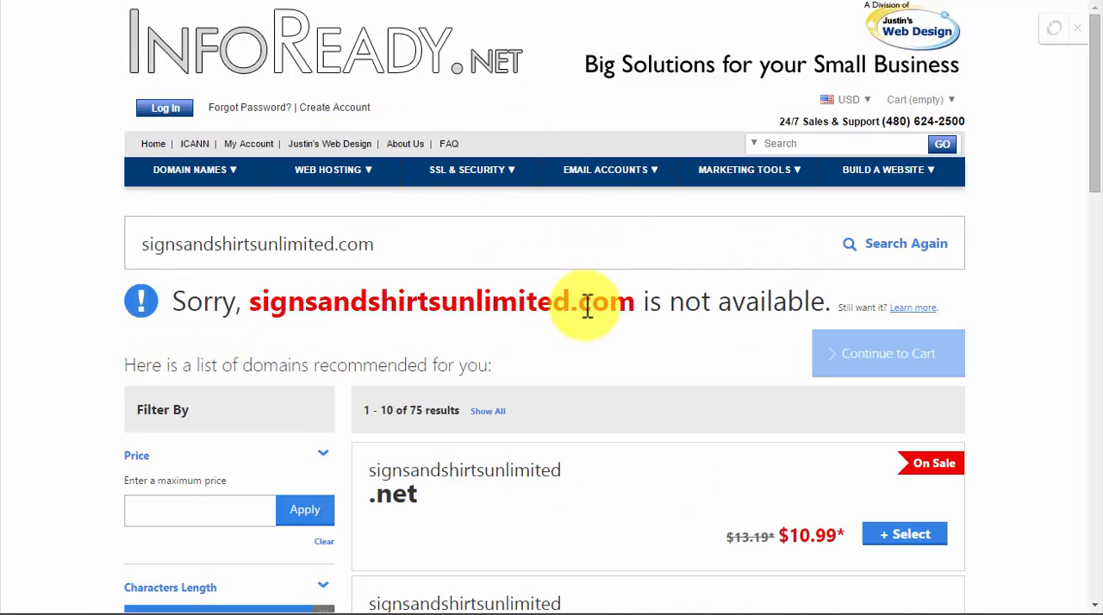
pyautogui.moveTo(905, 319)
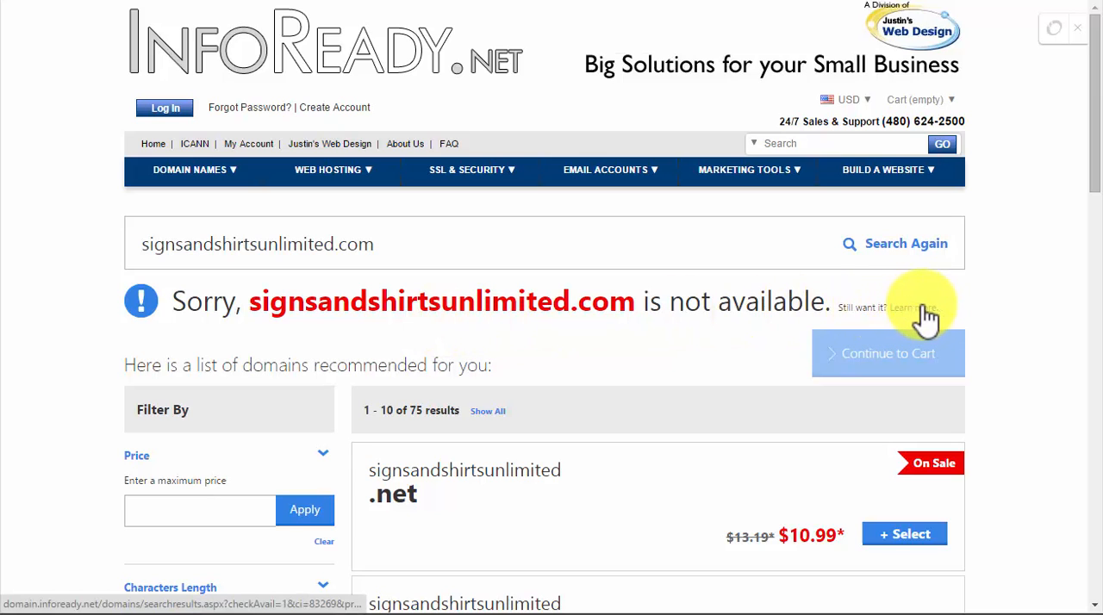
# - In 'Let Us Help You Get That Domain', select Domain Back Order at $18.95 and continue
pyautogui.click(914, 307)
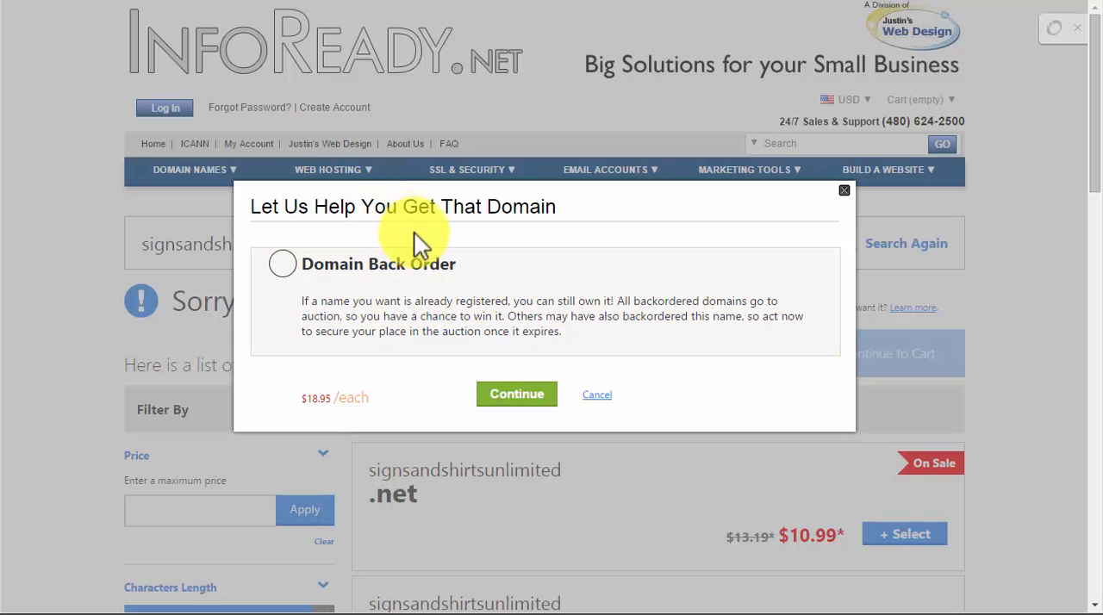
pyautogui.moveTo(351, 422)
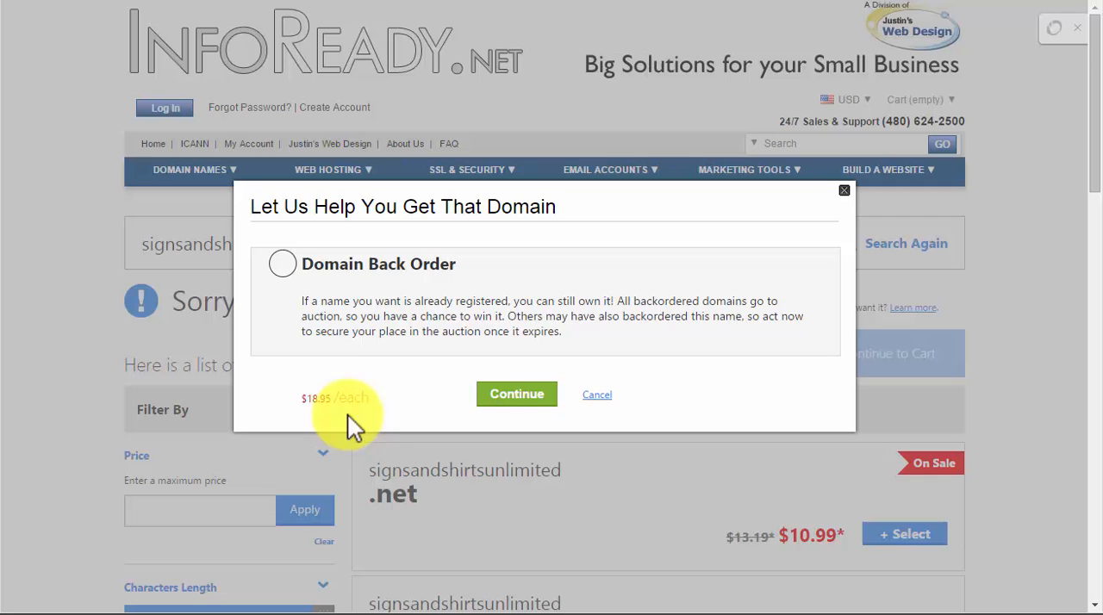
pyautogui.moveTo(370, 331)
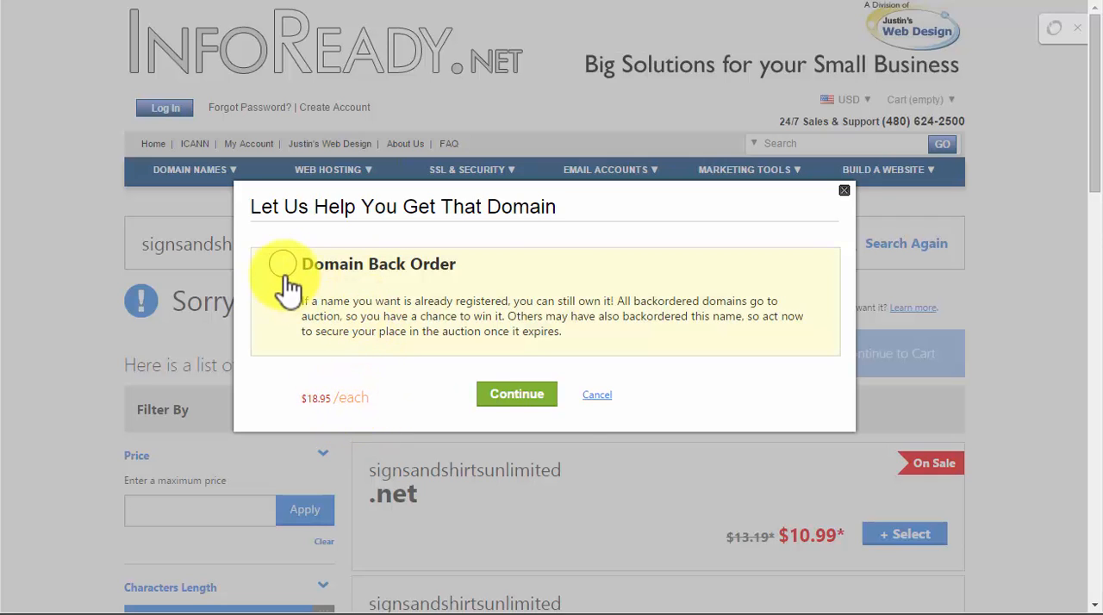
pyautogui.click(283, 264)
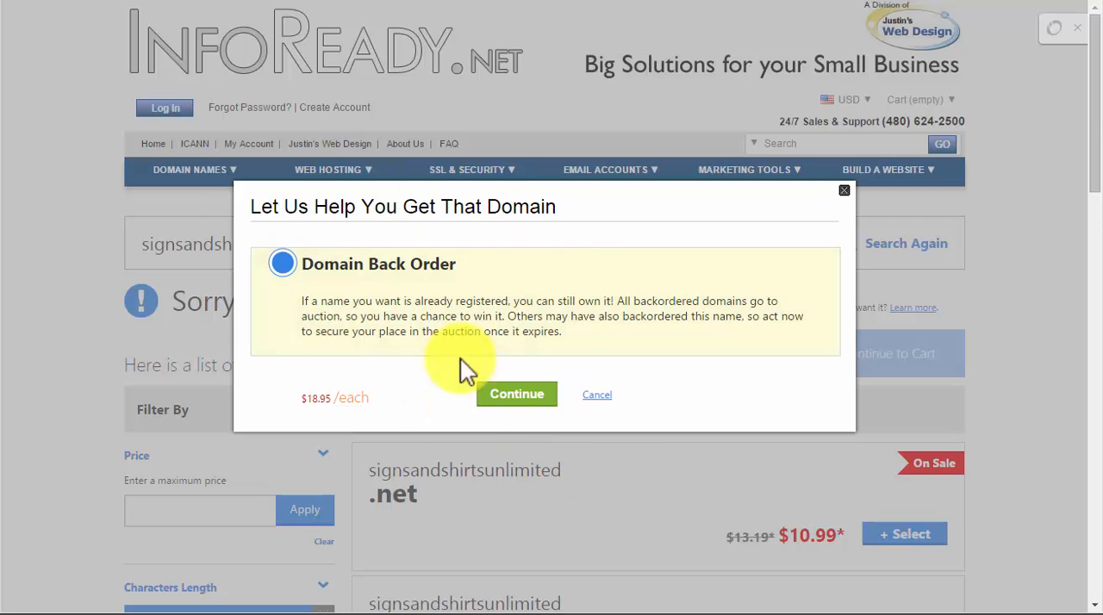
pyautogui.moveTo(555, 302)
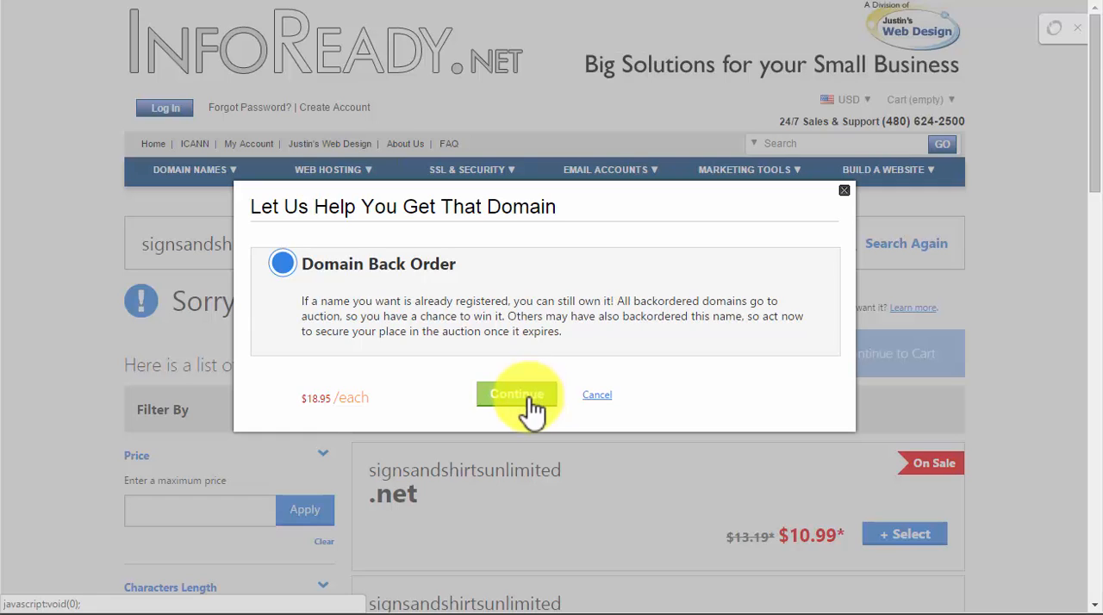
pyautogui.click(516, 395)
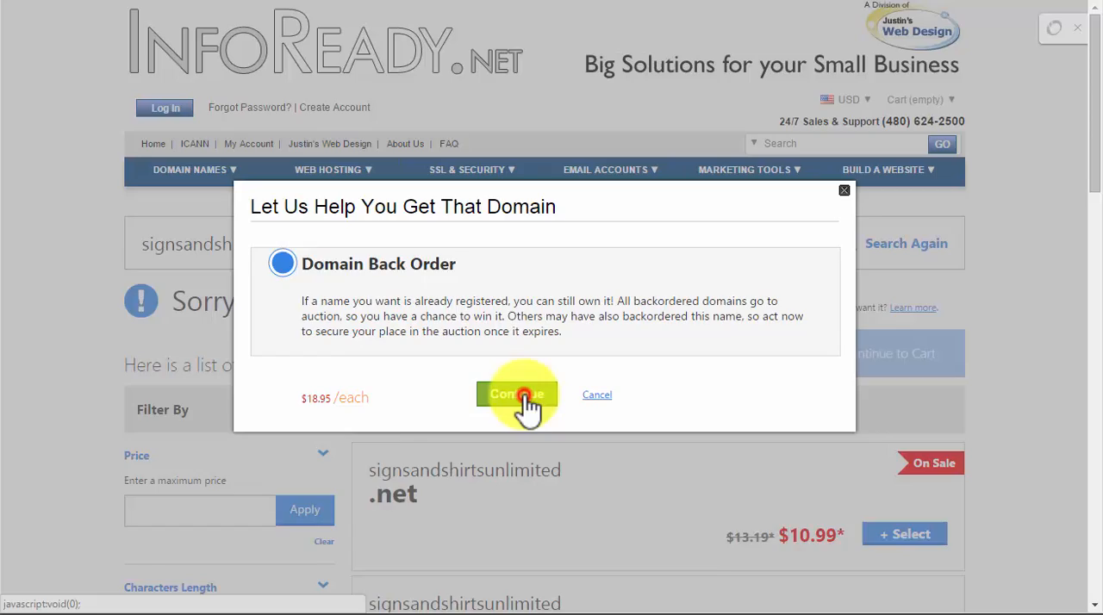
# - Close the dialog with 1 backordered domain selected and continue to the cart
pyautogui.click(596, 394)
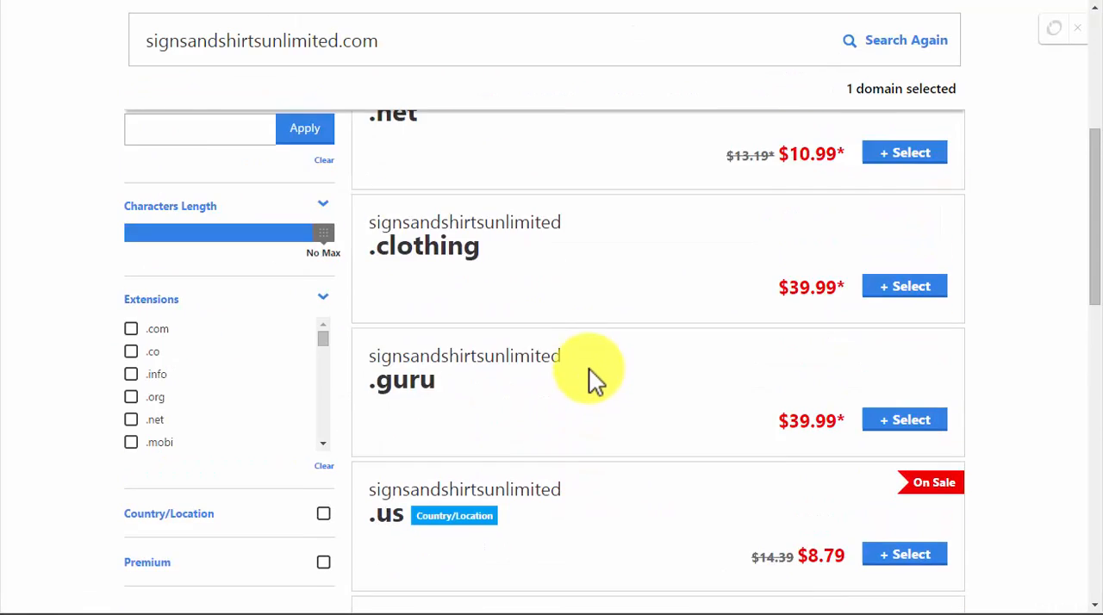
pyautogui.scroll(3)
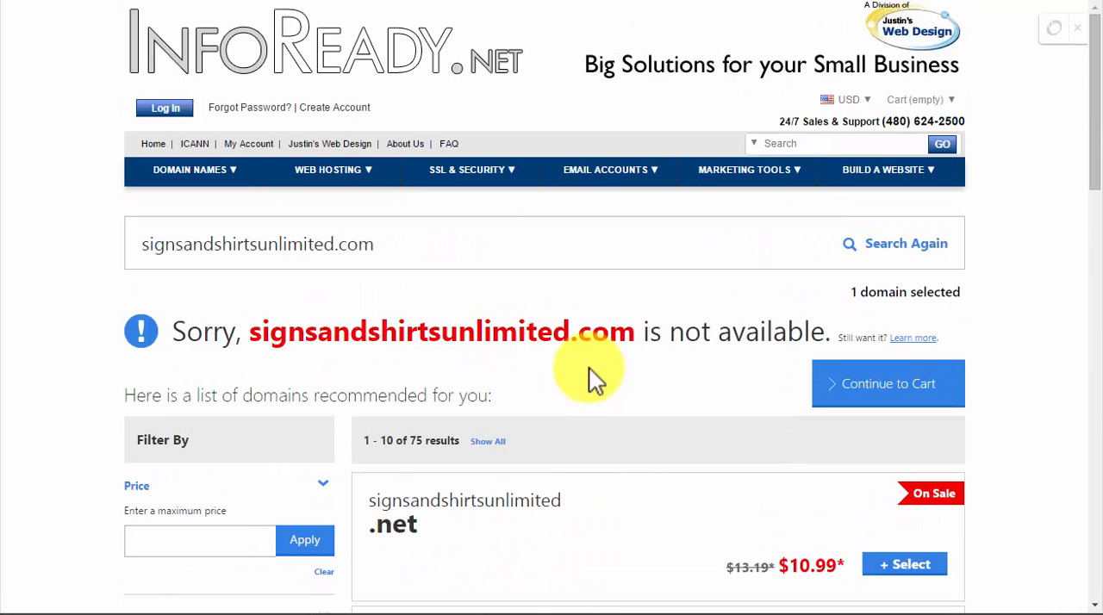
pyautogui.moveTo(1009, 256)
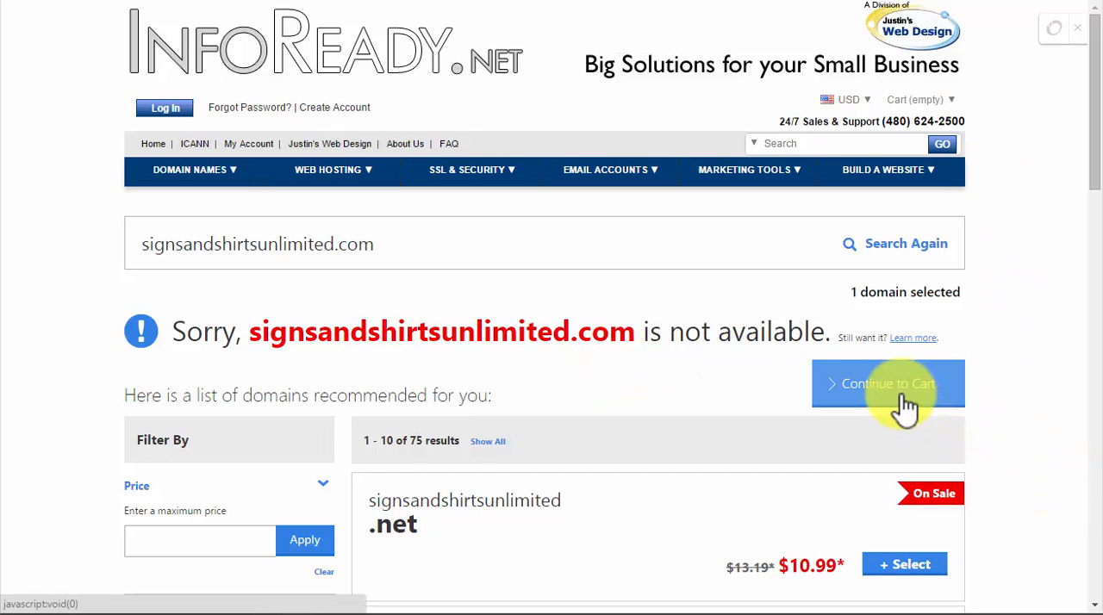
pyautogui.click(888, 382)
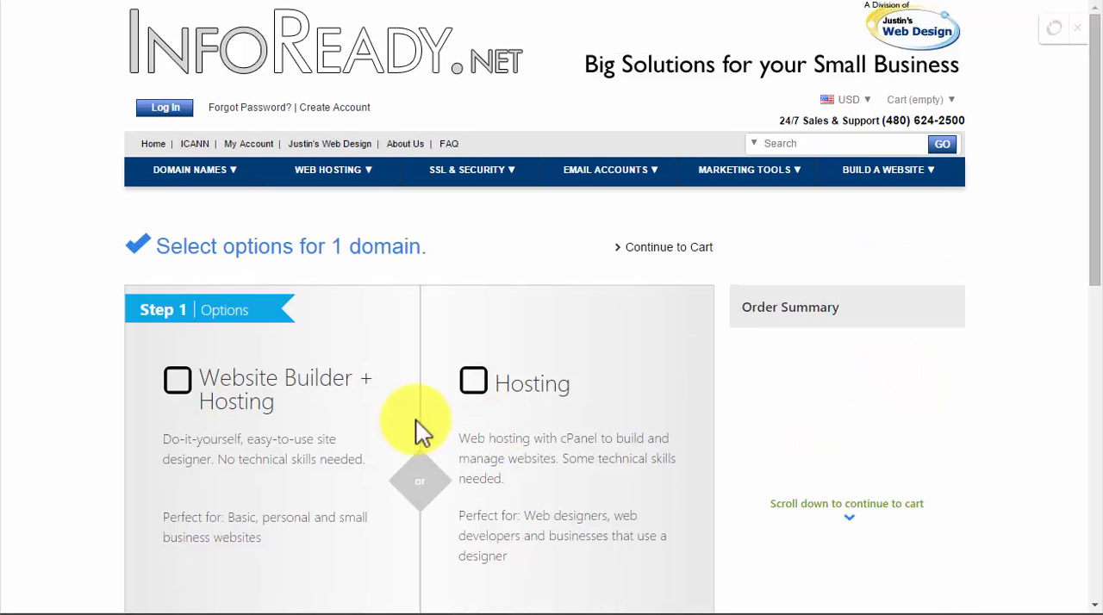
# - Leave hosting unselected and email at No Thanks, then continue to the cart
pyautogui.scroll(-3)
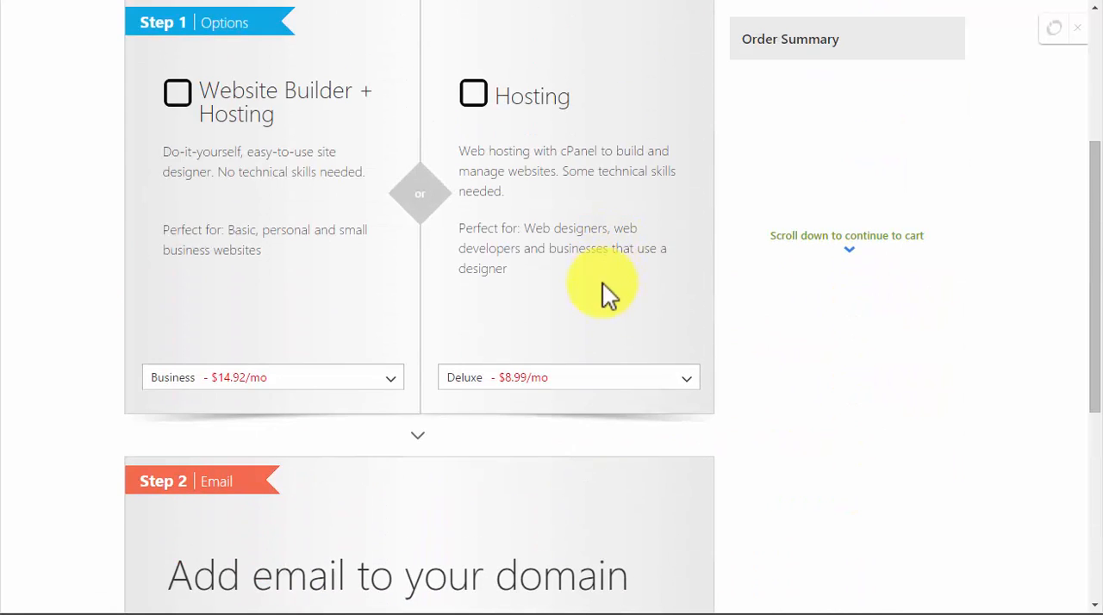
pyautogui.scroll(3)
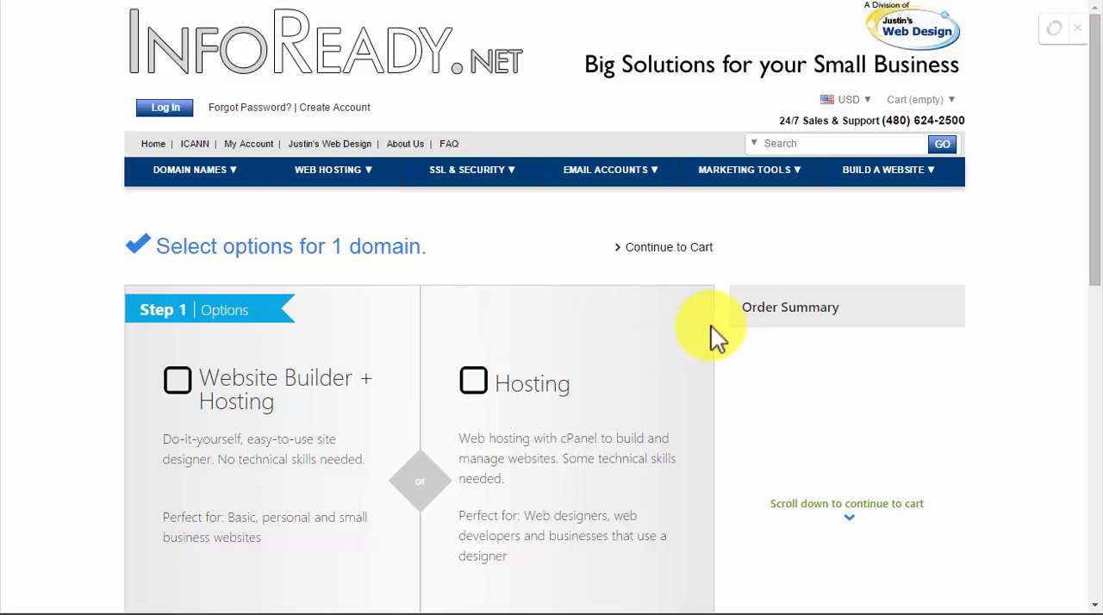
pyautogui.scroll(-3)
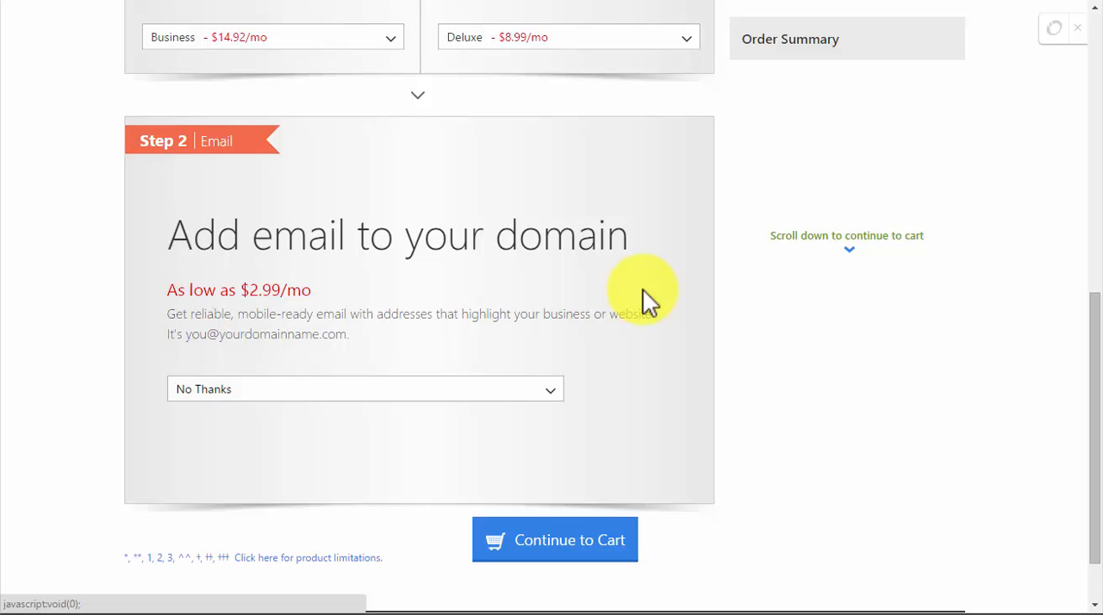
pyautogui.scroll(-3)
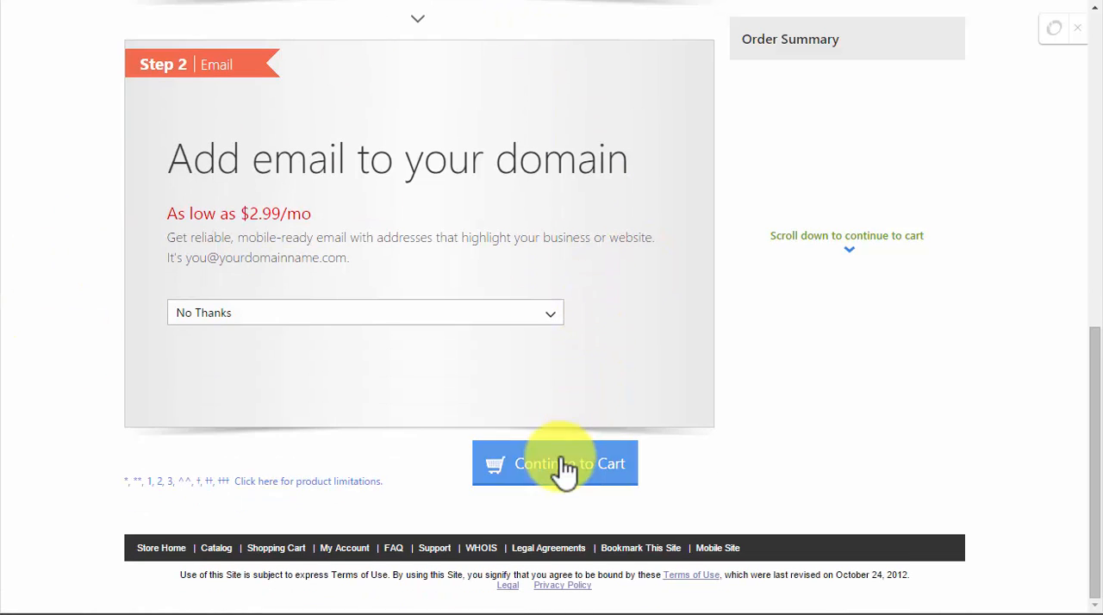
pyautogui.click(555, 463)
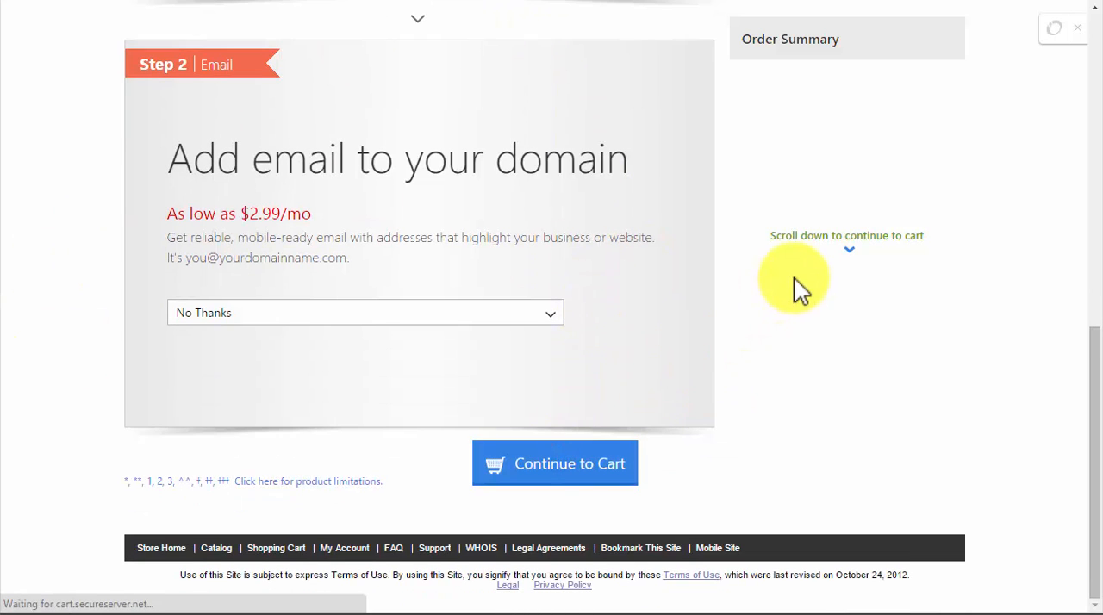
# - Review the cart's Pro Domain Alert Backorder, 1 year, 20% off, totaling $18.95
pyautogui.click(555, 462)
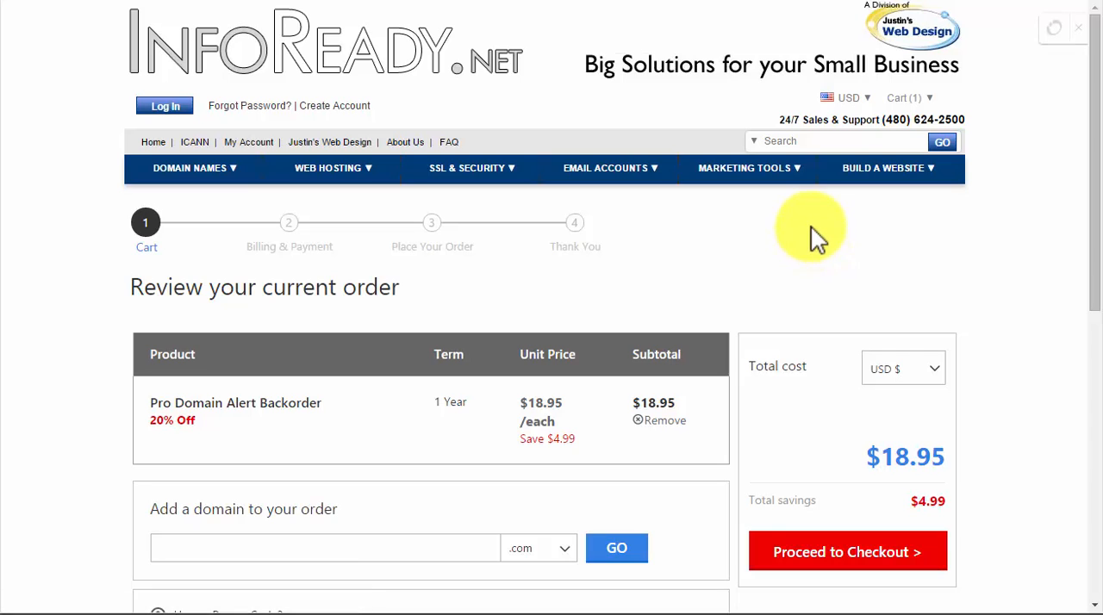
pyautogui.scroll(-3)
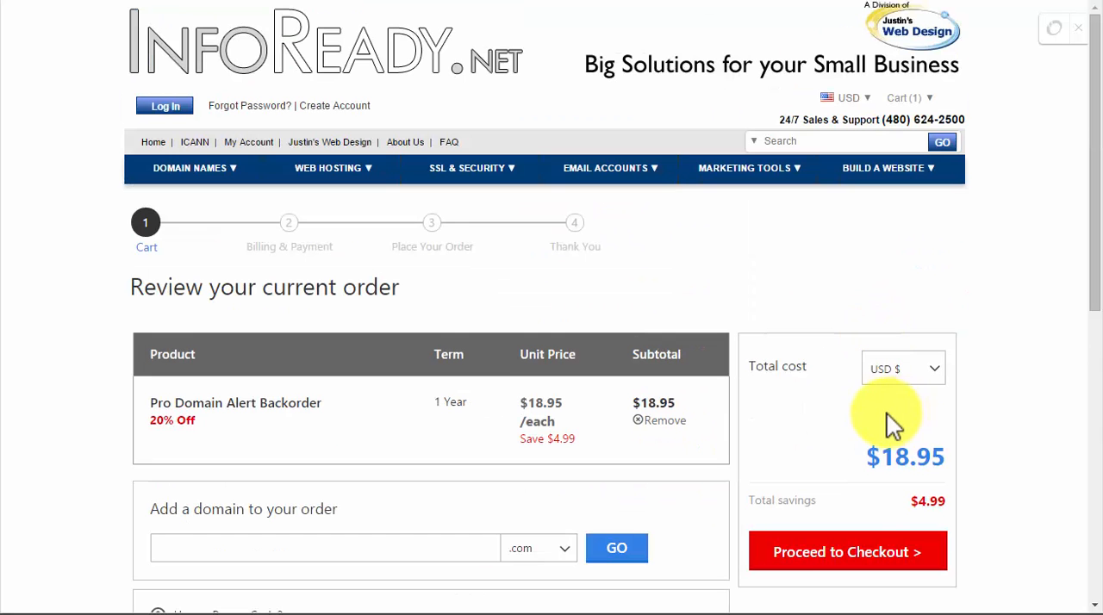
pyautogui.moveTo(855, 531)
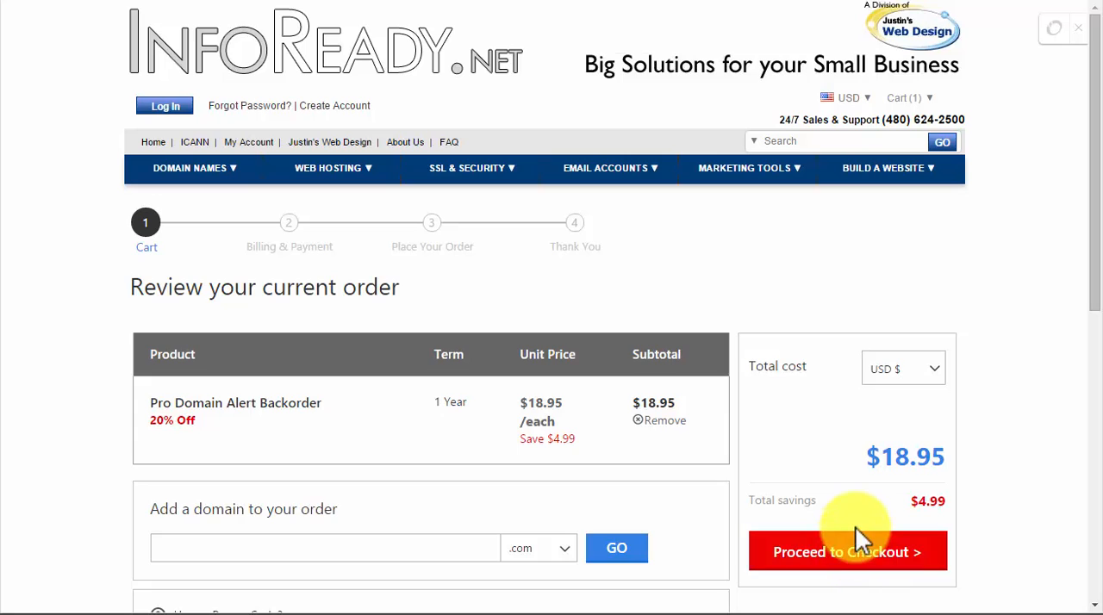
pyautogui.moveTo(651, 400)
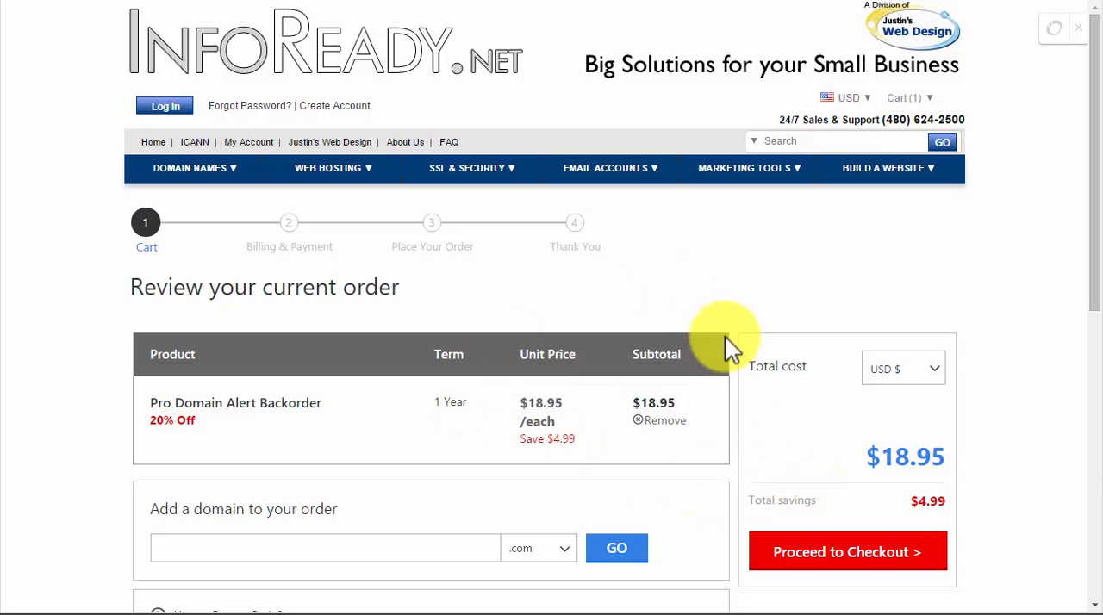
pyautogui.moveTo(482, 228)
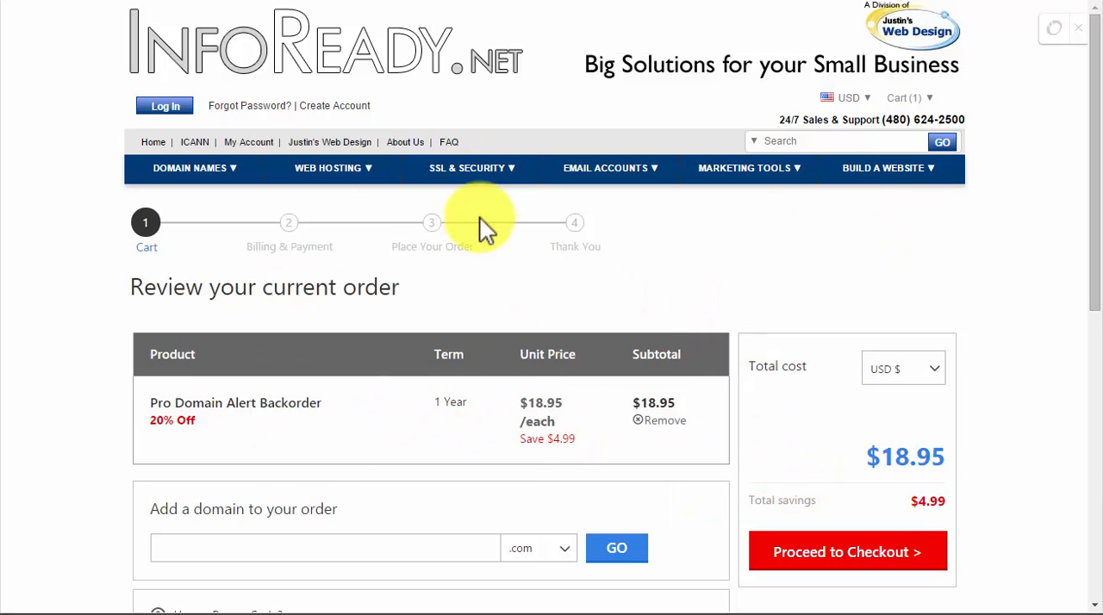
pyautogui.moveTo(513, 187)
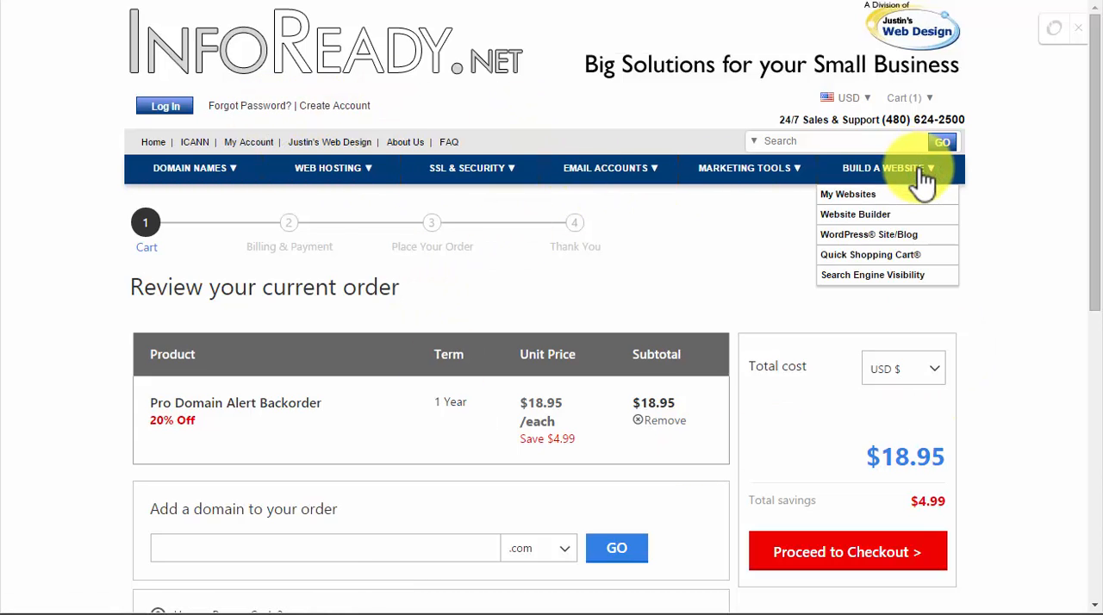
pyautogui.scroll(-3)
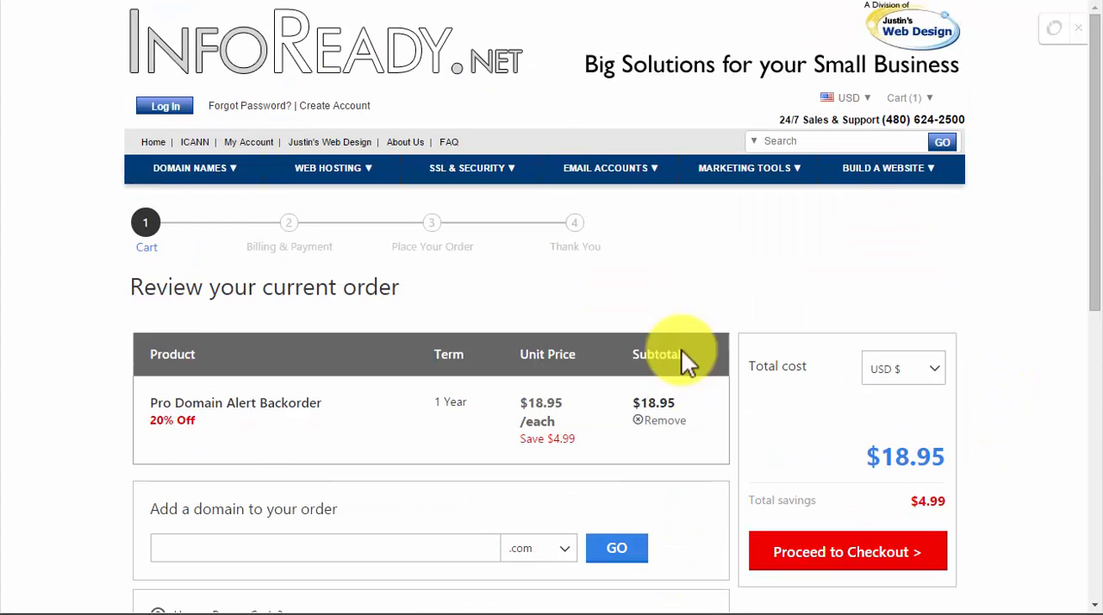
pyautogui.moveTo(641, 142)
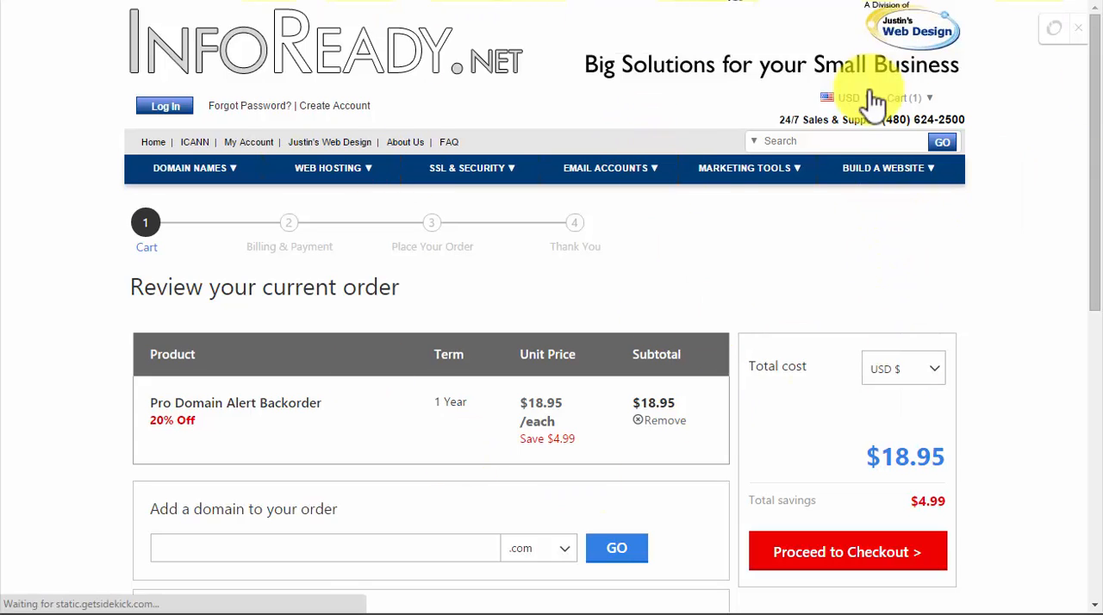
pyautogui.moveTo(973, 353)
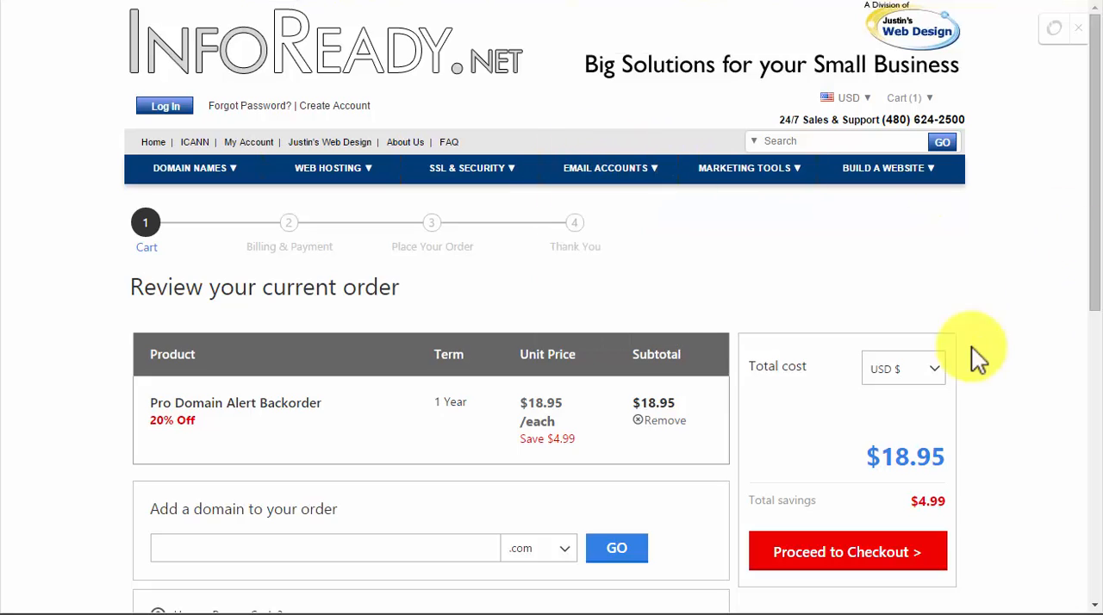
pyautogui.moveTo(813, 95)
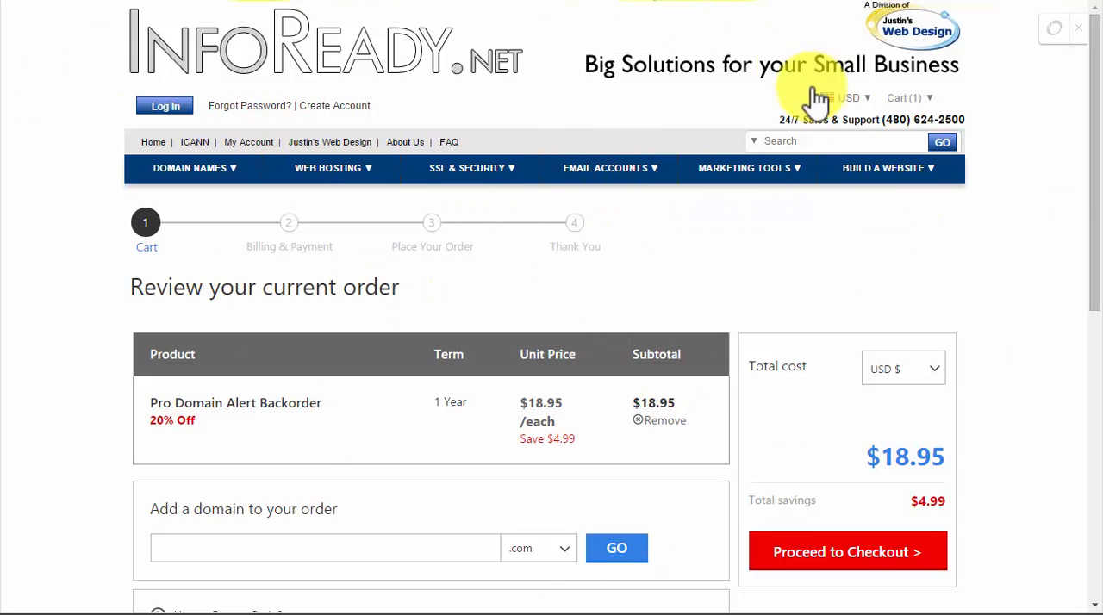
pyautogui.moveTo(807, 300)
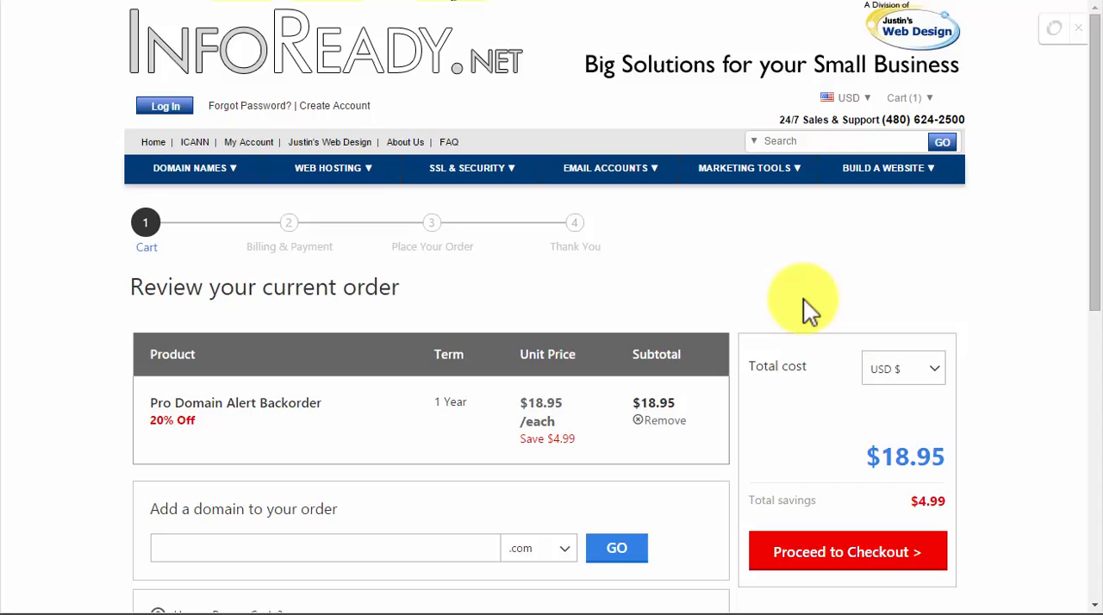
pyautogui.moveTo(807, 302)
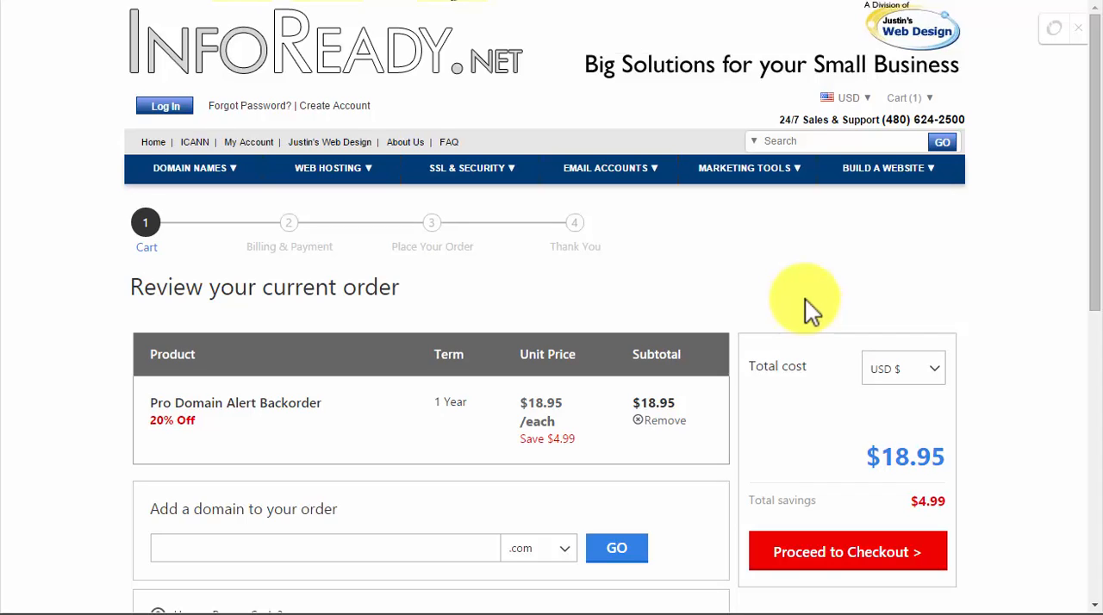